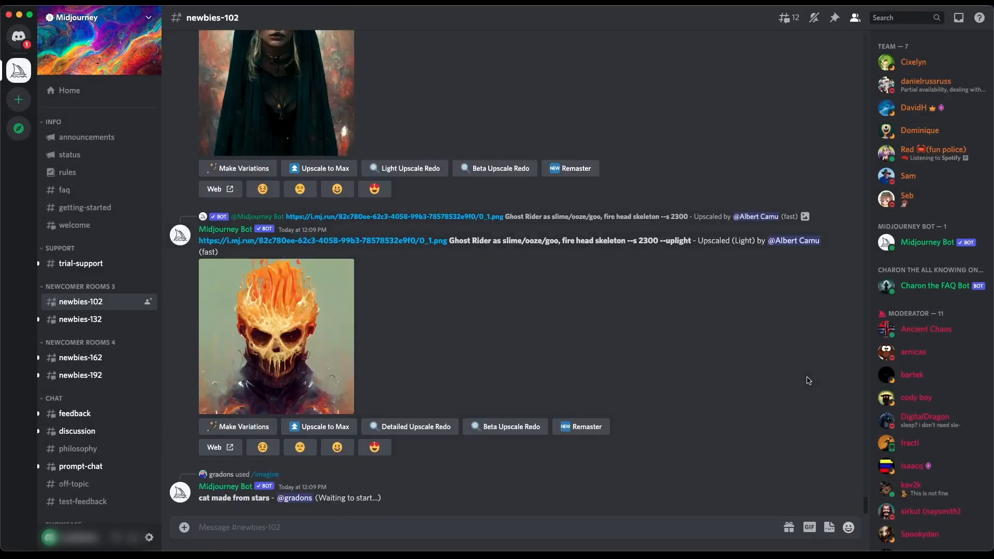
# Create a new server from scratch, set up for me and my friends.
pyautogui.scroll(-3)
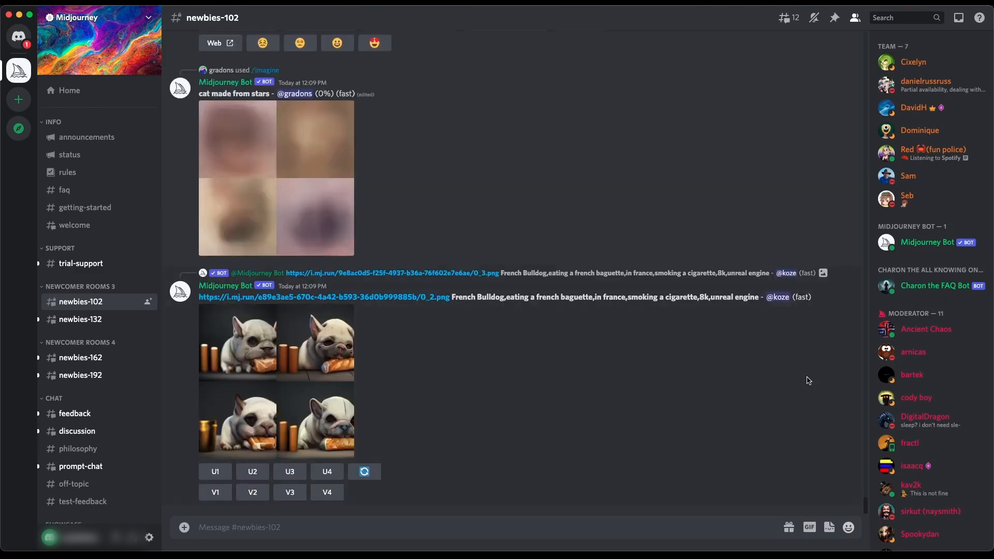
pyautogui.moveTo(384, 346)
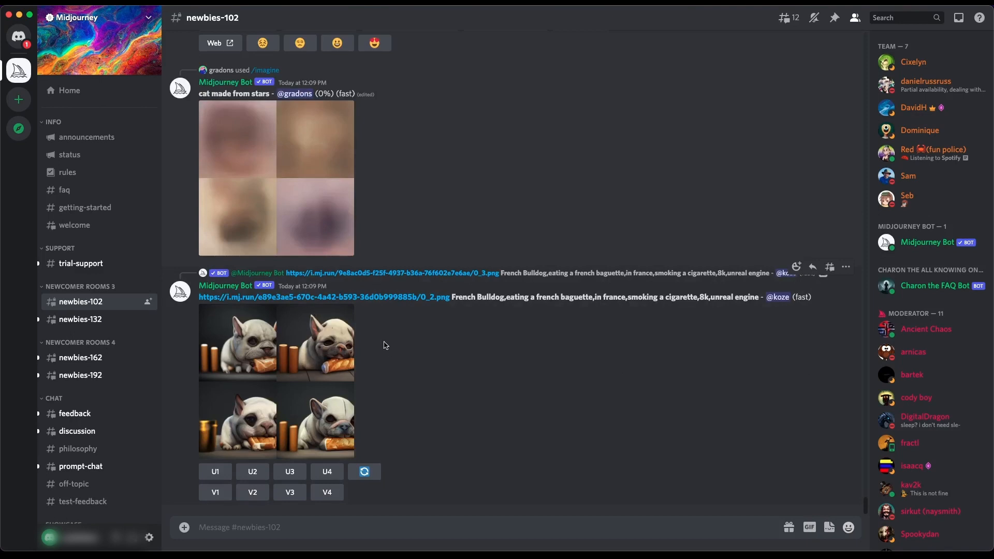
pyautogui.scroll(-3)
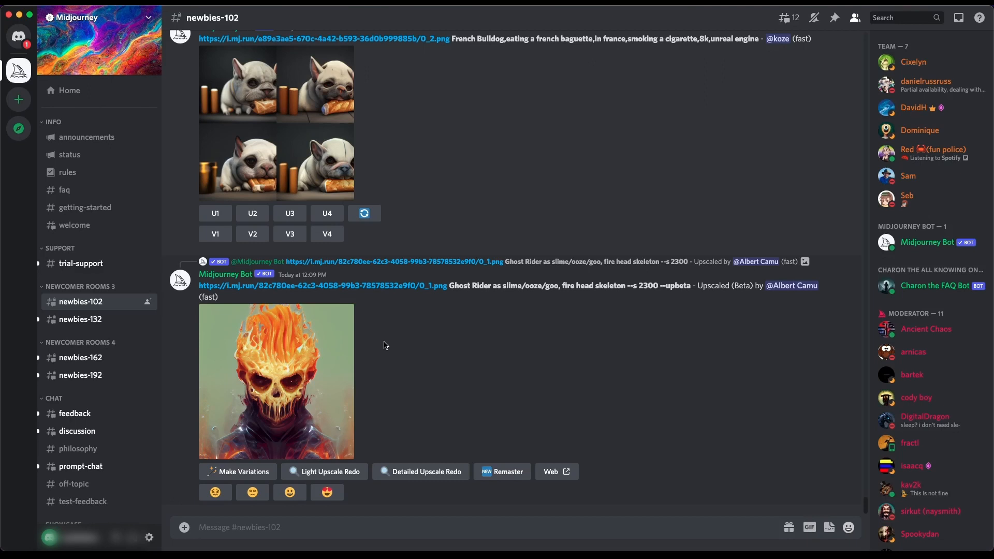
pyautogui.scroll(-3)
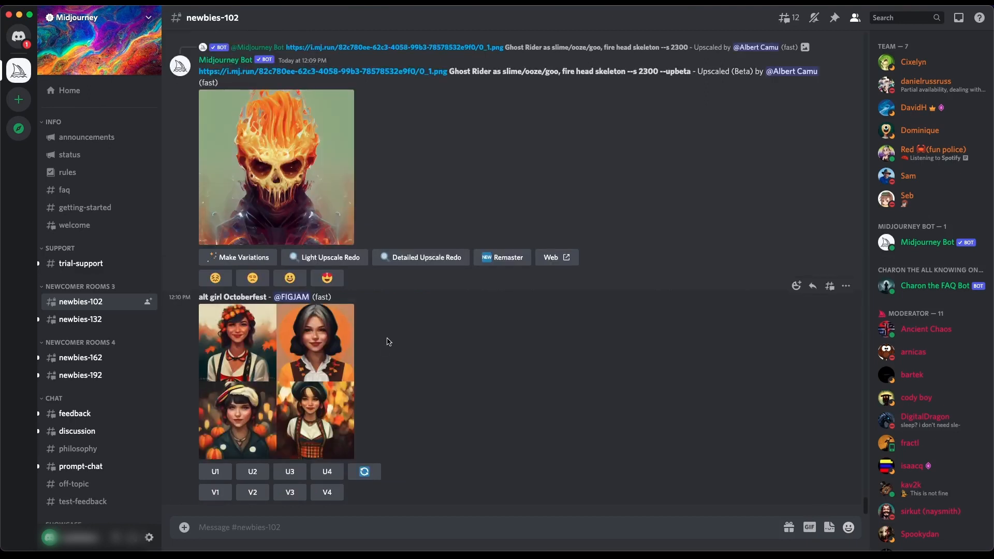
pyautogui.moveTo(19, 99)
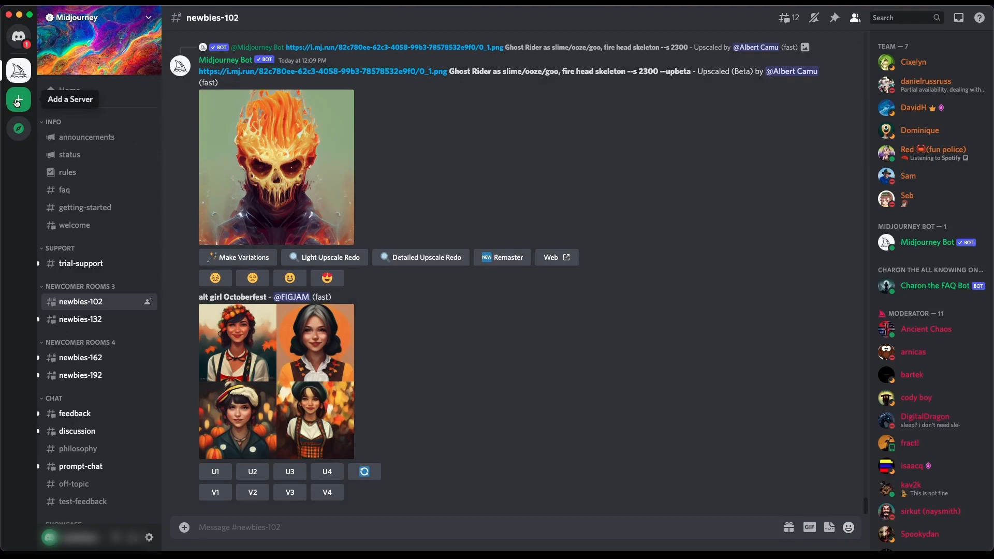
pyautogui.click(18, 100)
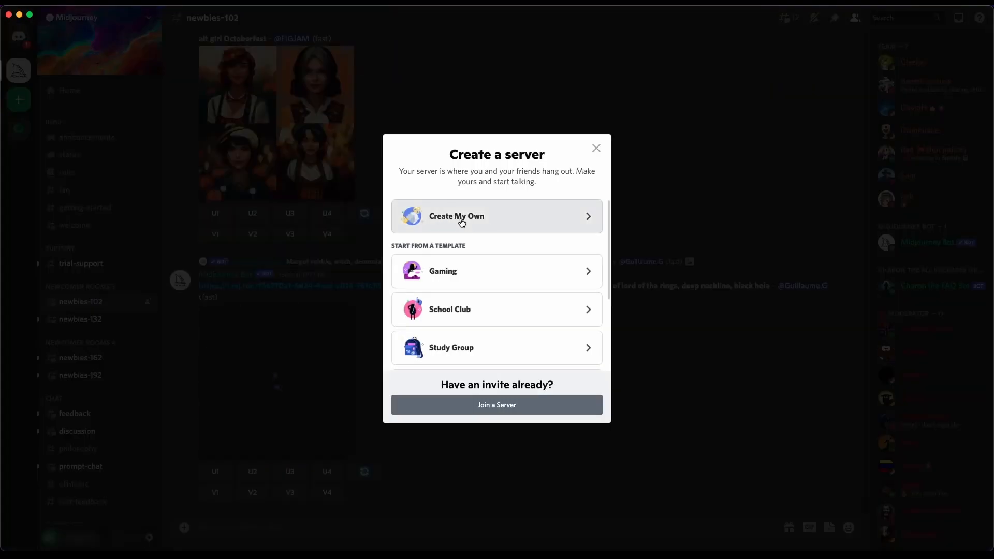
pyautogui.click(461, 216)
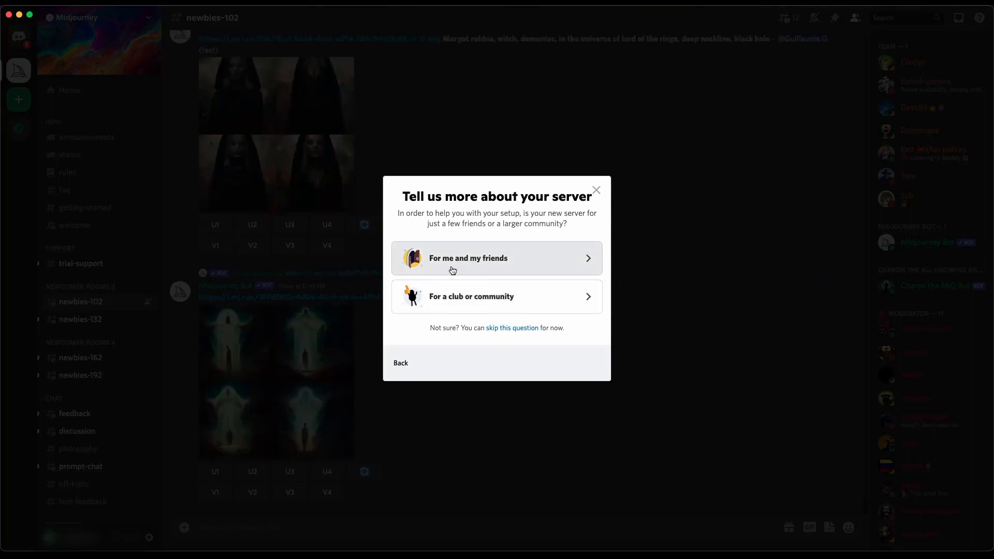
pyautogui.click(496, 258)
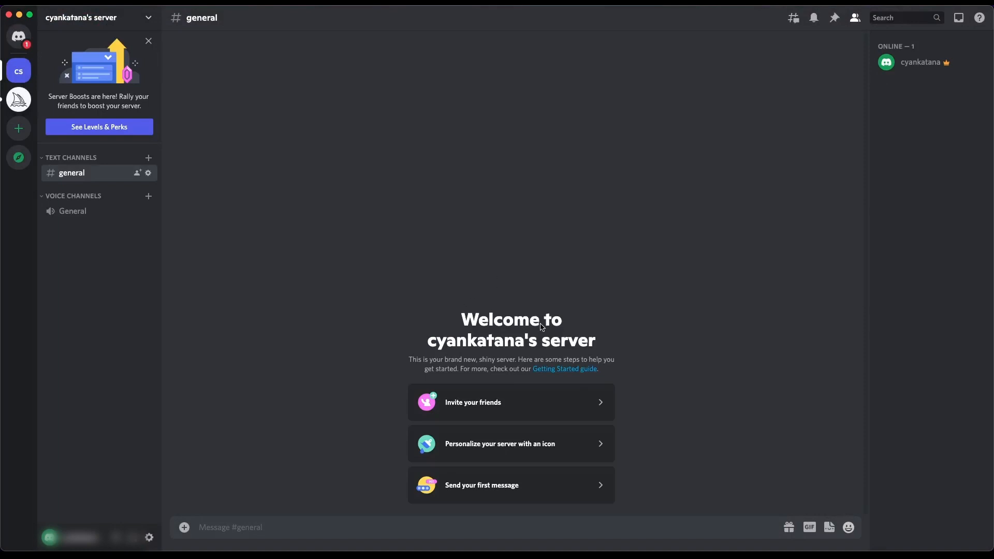
pyautogui.moveTo(514, 304)
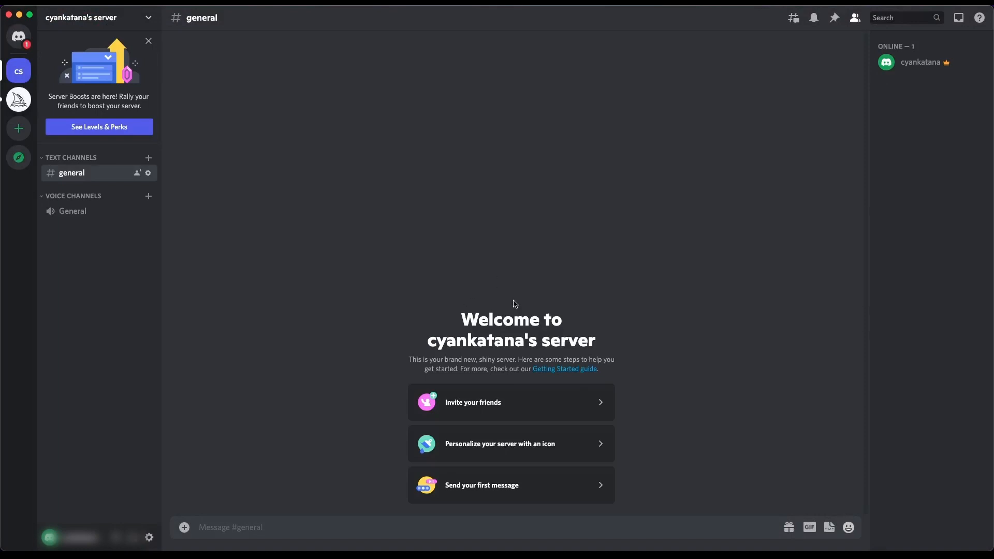
pyautogui.moveTo(501, 297)
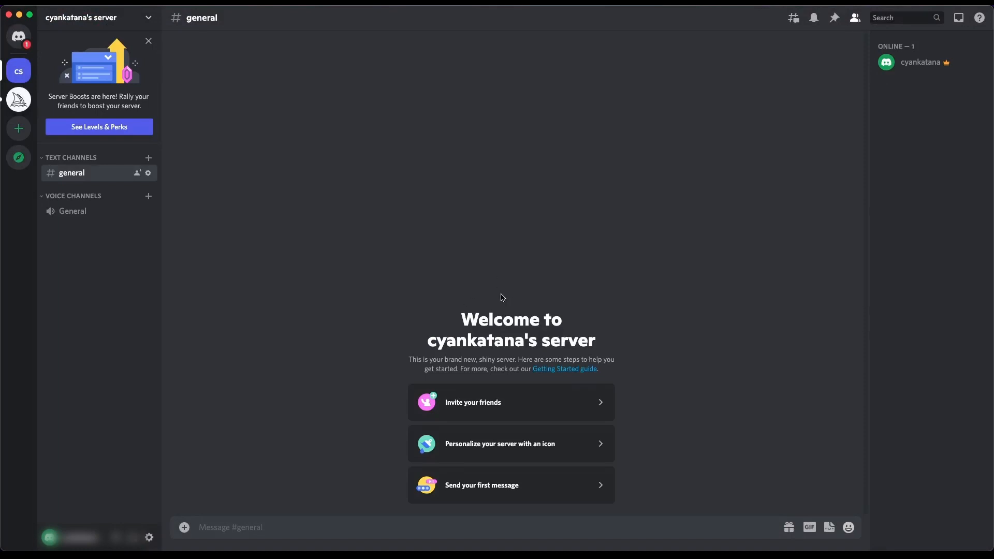
pyautogui.moveTo(913, 62)
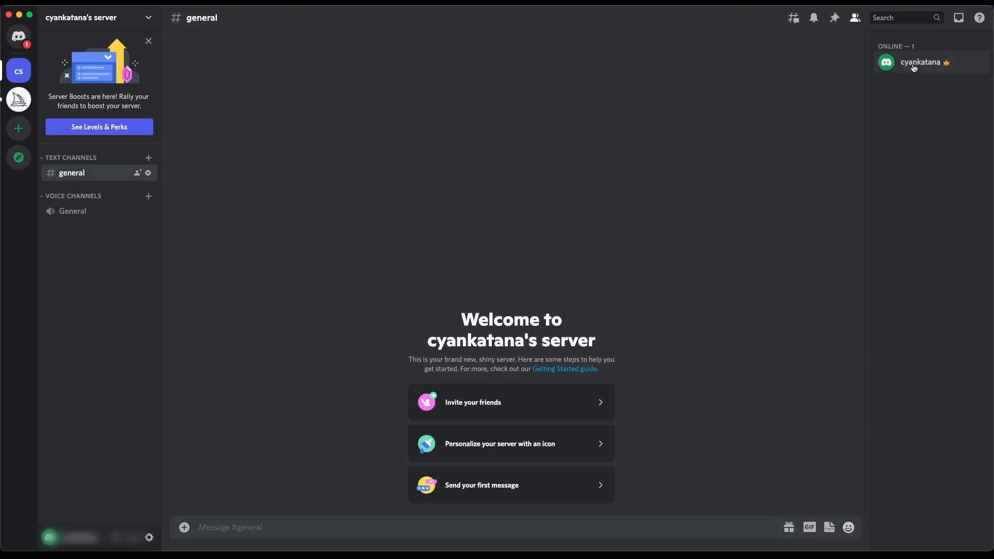
pyautogui.moveTo(619, 227)
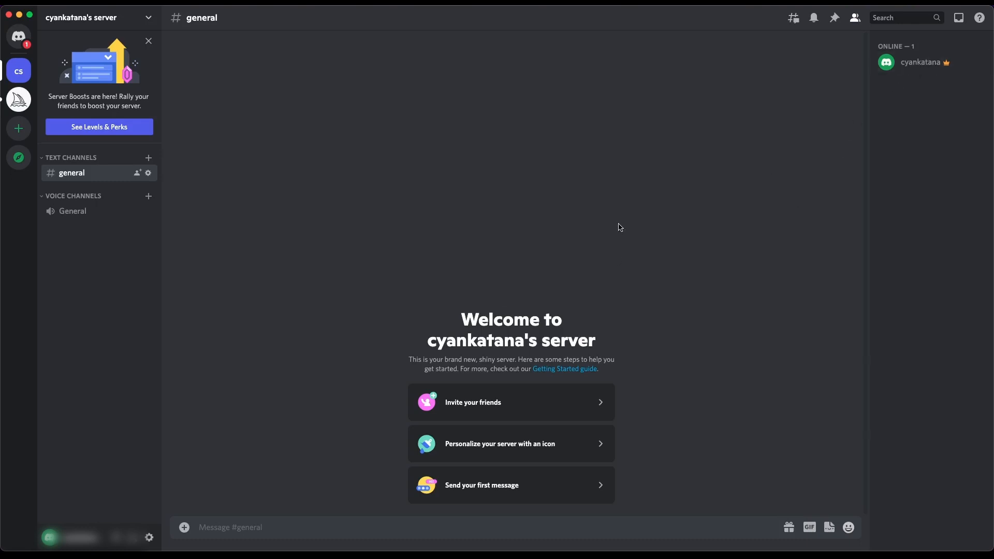
pyautogui.moveTo(19, 100)
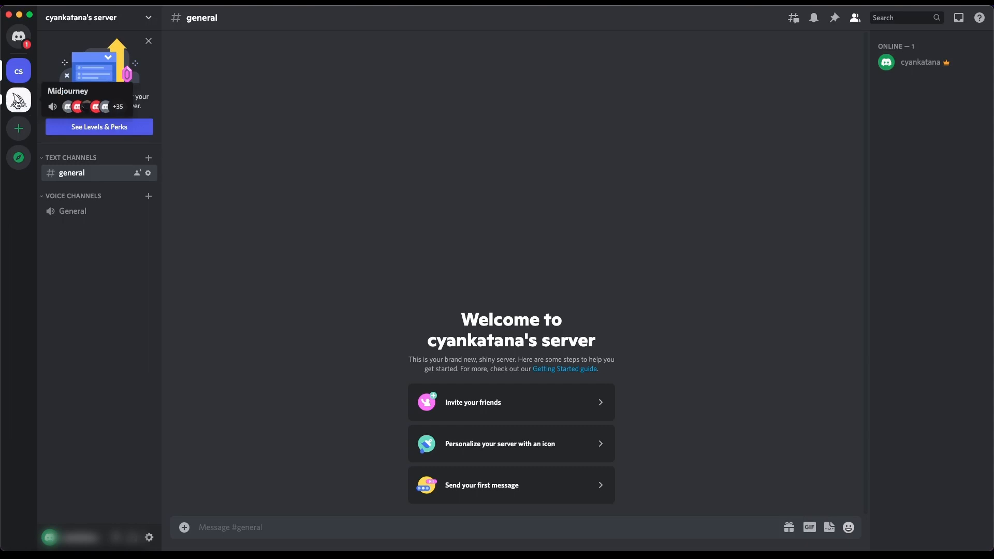
pyautogui.click(19, 100)
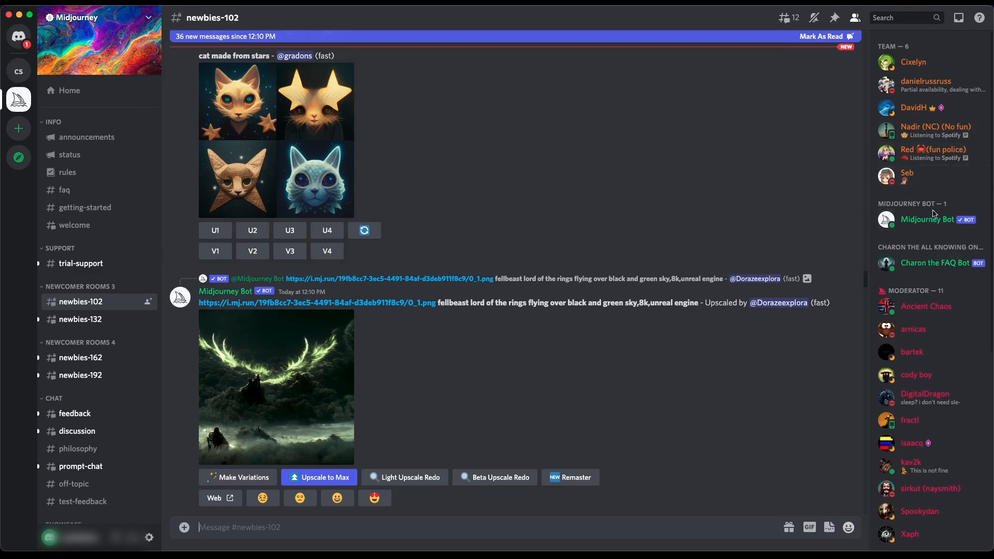
pyautogui.moveTo(855, 17)
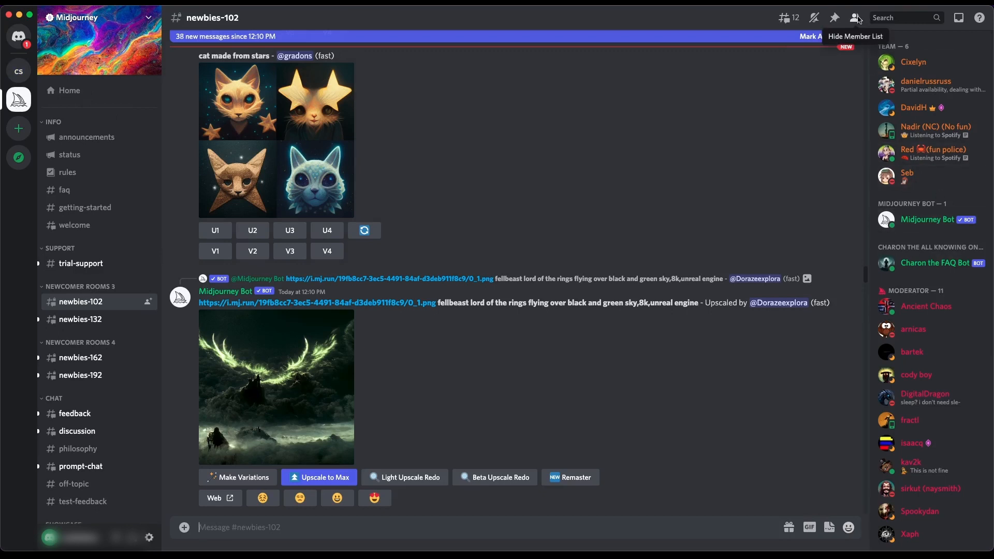
pyautogui.click(856, 17)
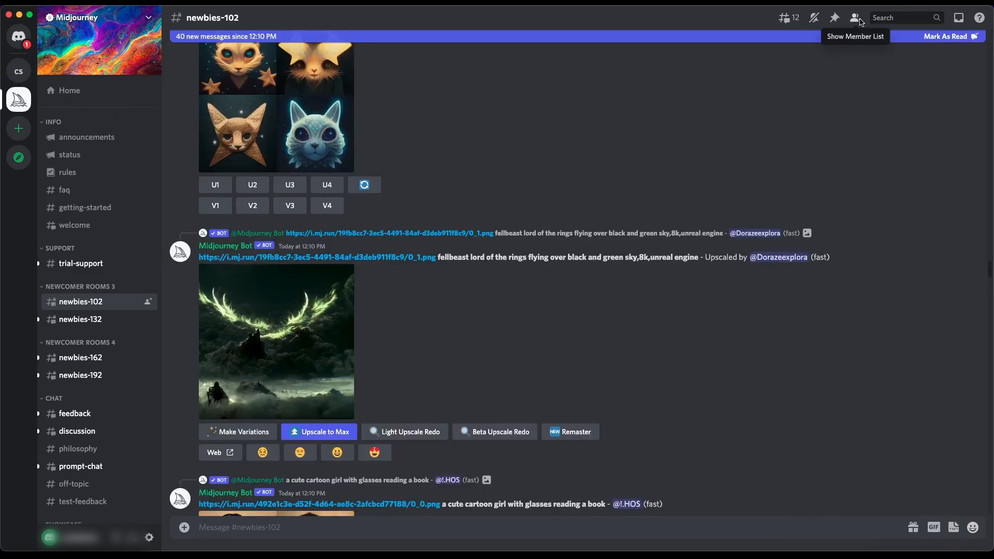
pyautogui.click(854, 18)
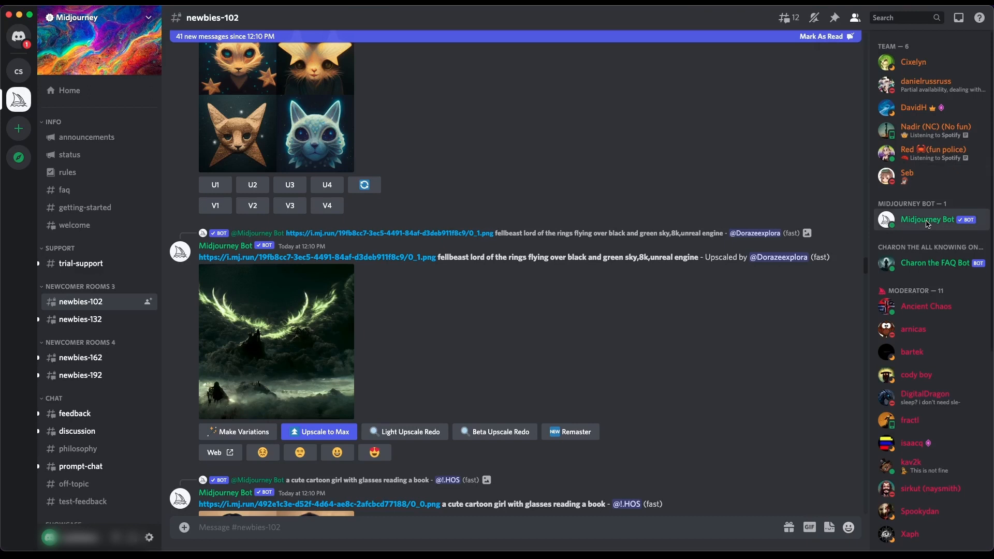
pyautogui.click(927, 219)
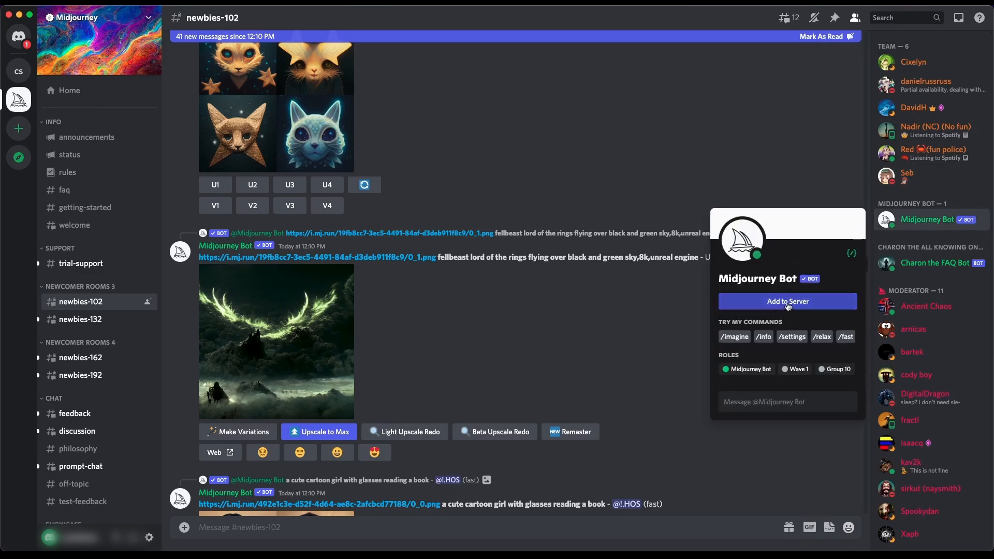
# Add the Midjourney Bot to cyankatana's server and authorize its listed permissions.
pyautogui.click(787, 301)
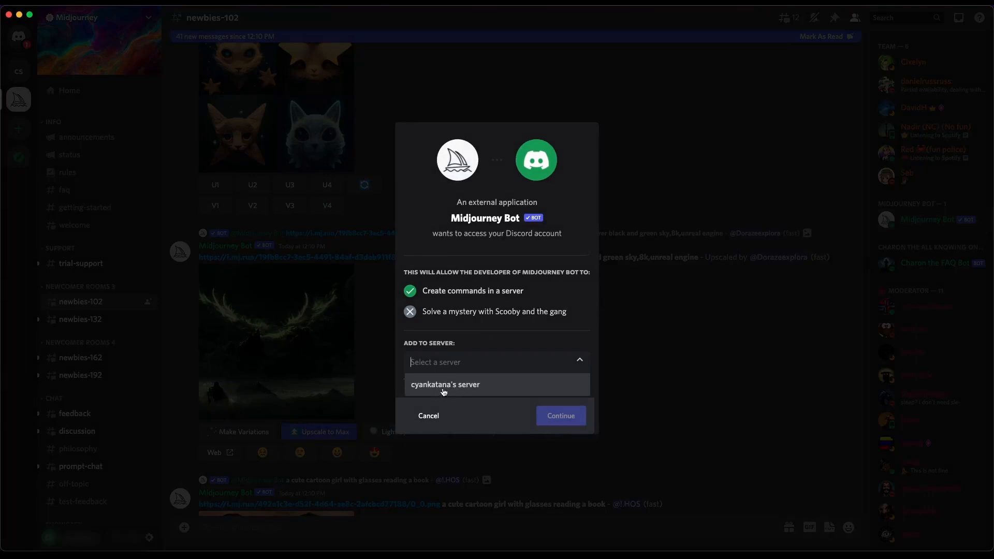
pyautogui.moveTo(448, 389)
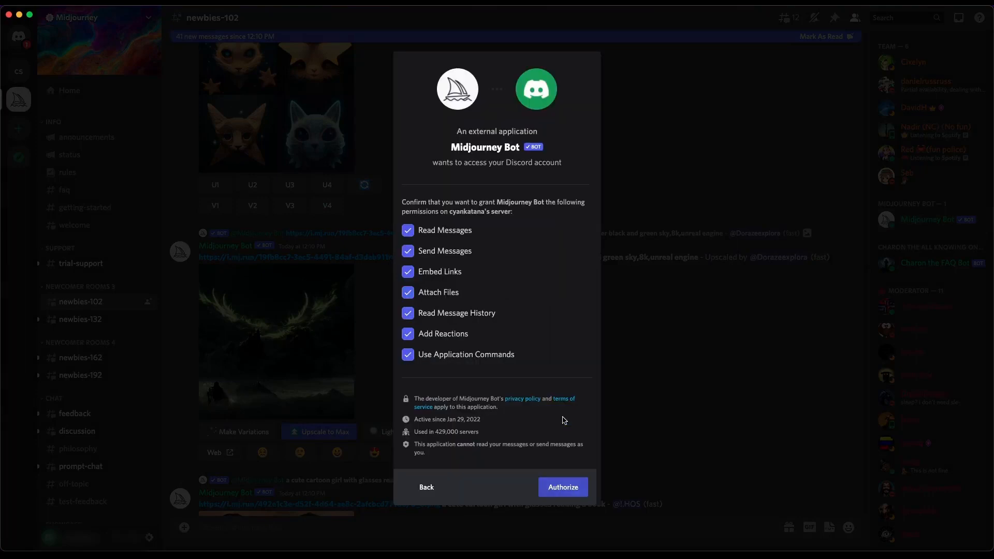
pyautogui.moveTo(454, 334)
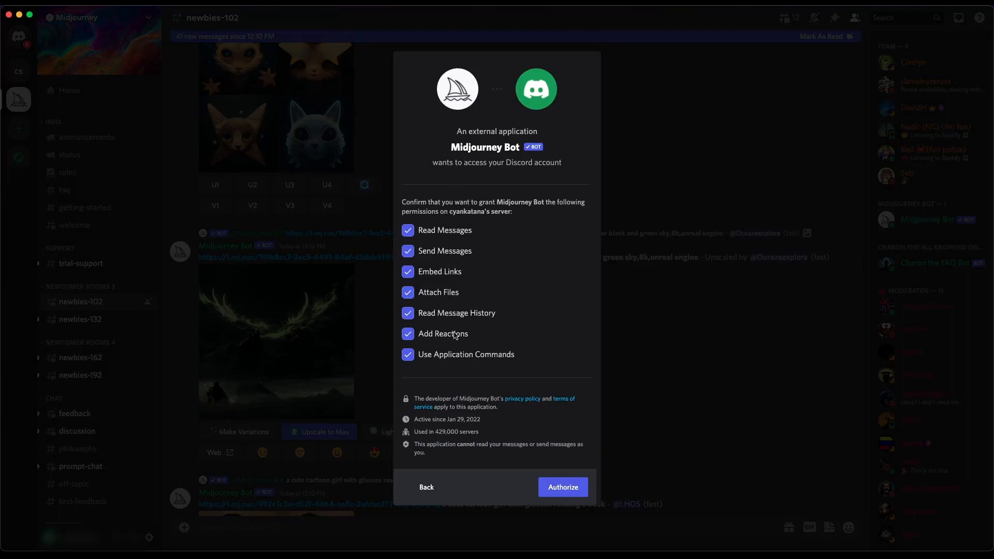
pyautogui.moveTo(442, 381)
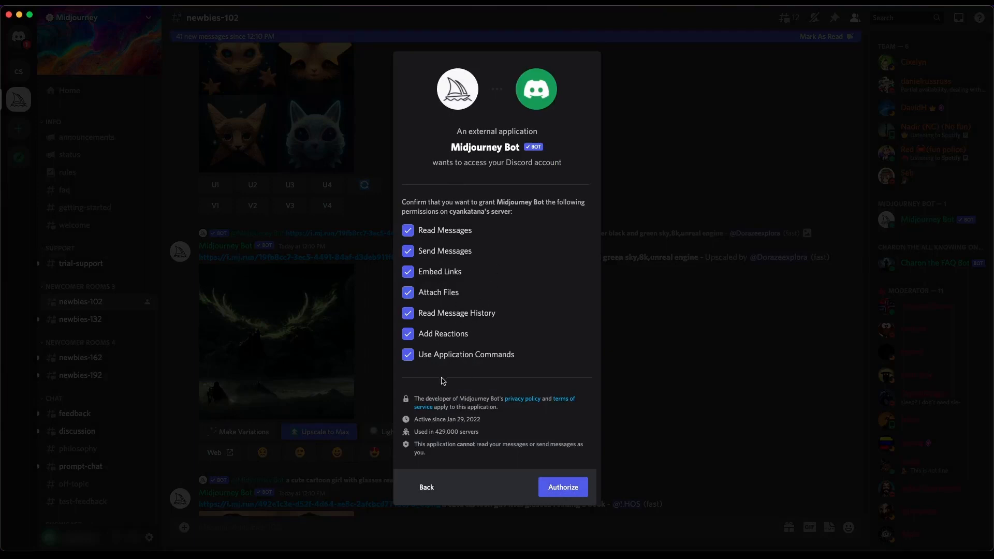
pyautogui.moveTo(460, 417)
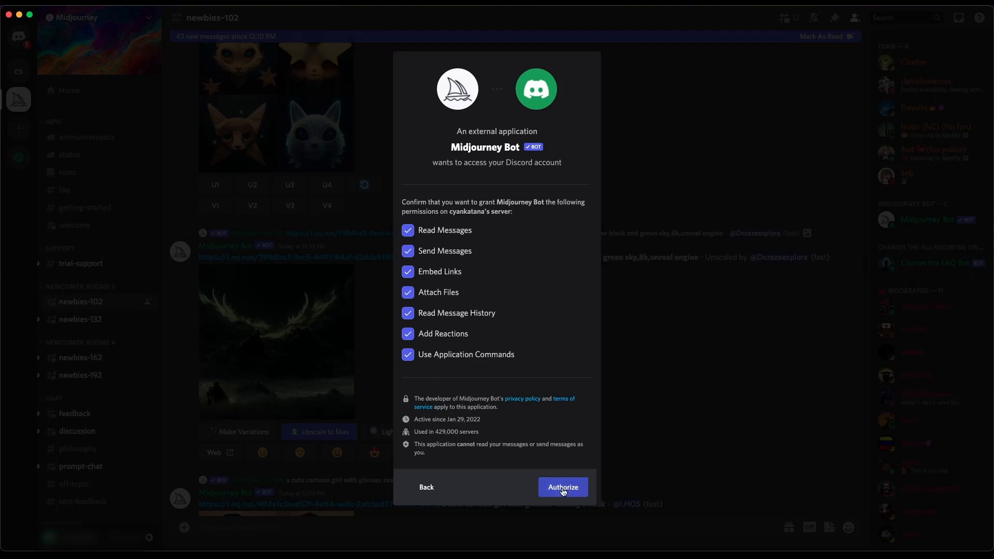
pyautogui.click(562, 486)
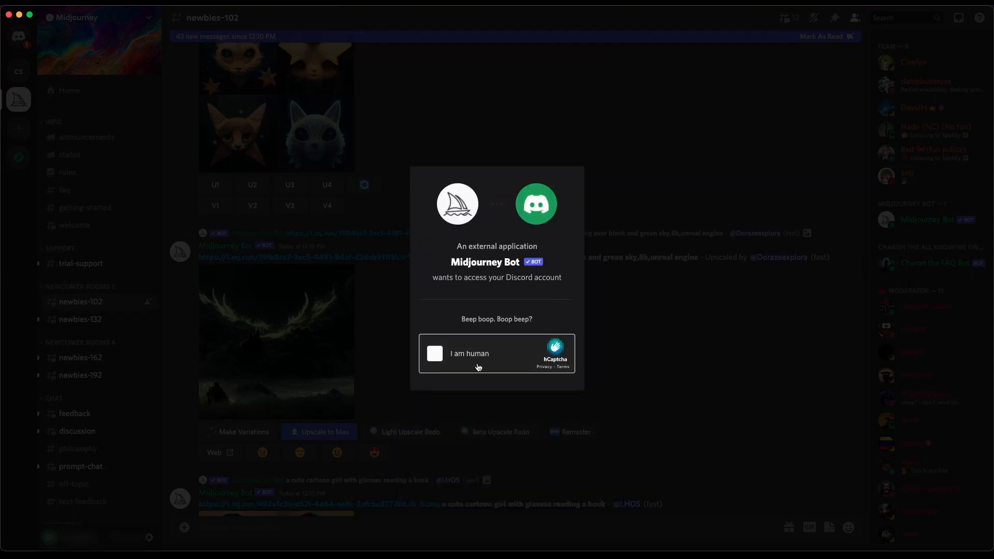
# Pass the human-verification captcha and land back on the Midjourney newbies-102 channel.
pyautogui.click(434, 355)
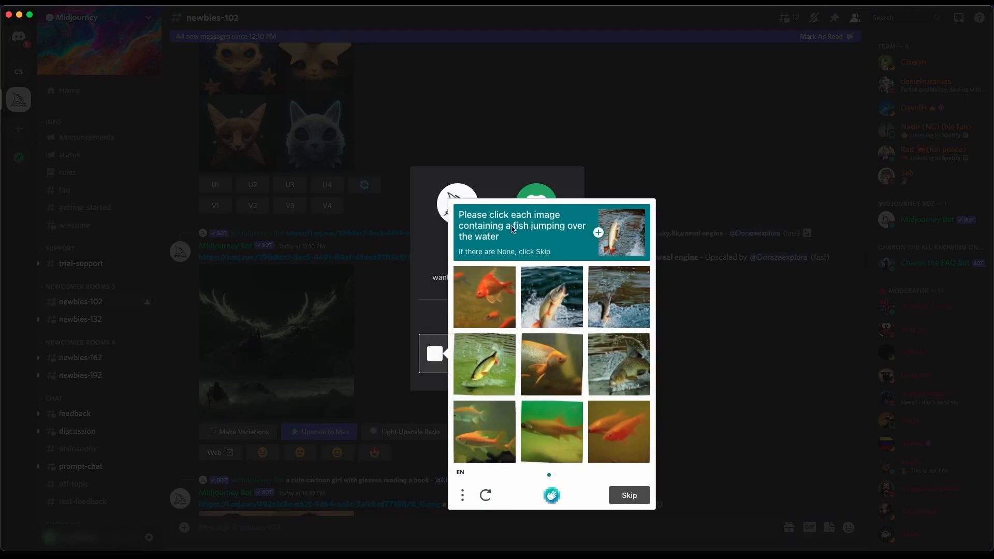
pyautogui.moveTo(478, 260)
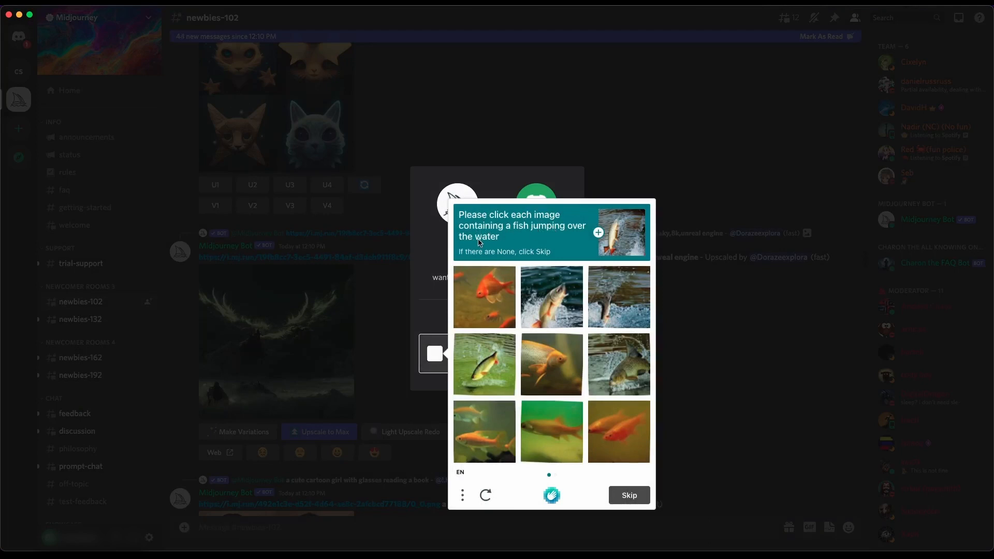
pyautogui.click(617, 297)
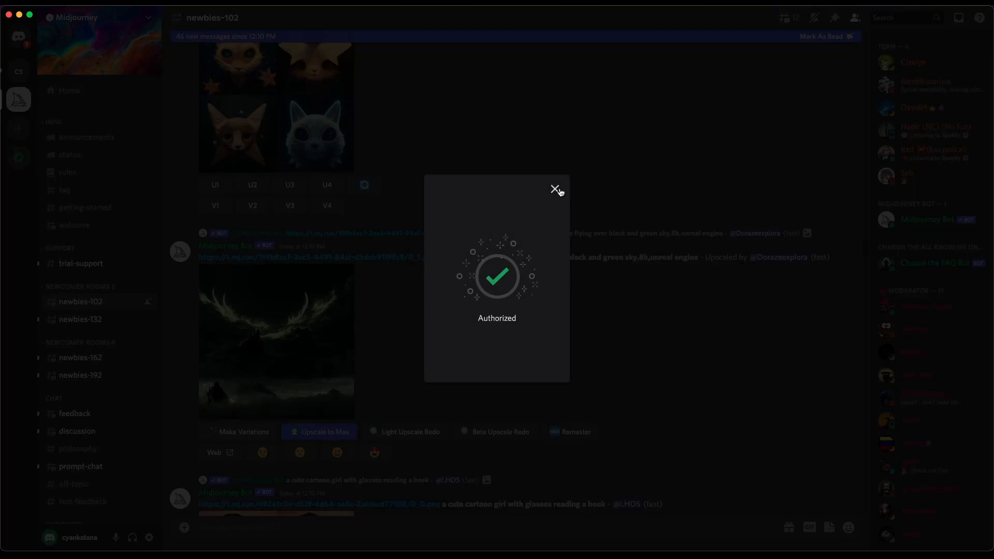
pyautogui.click(555, 190)
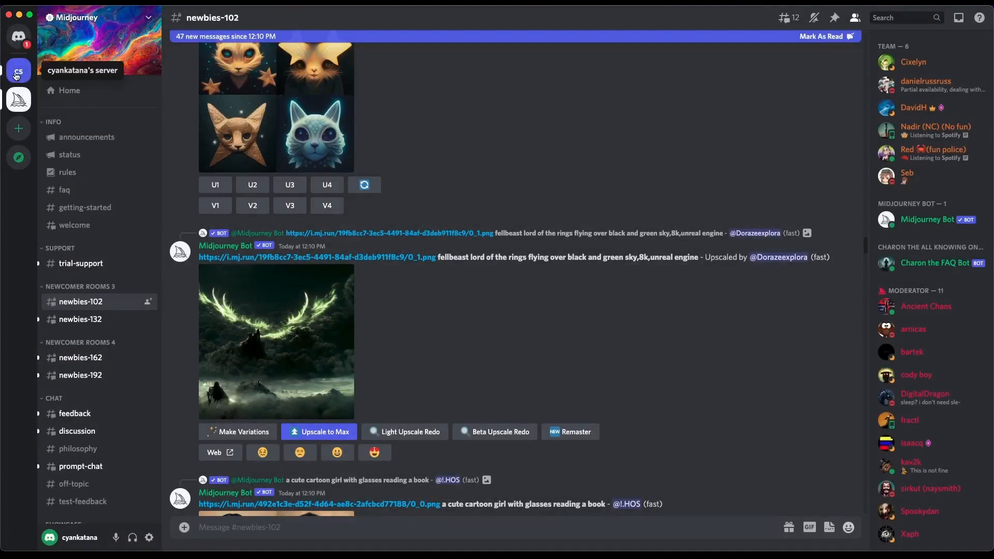
# Switch to cyankatana's server general channel and dismiss the Boost Progress Bar tip.
pyautogui.click(19, 71)
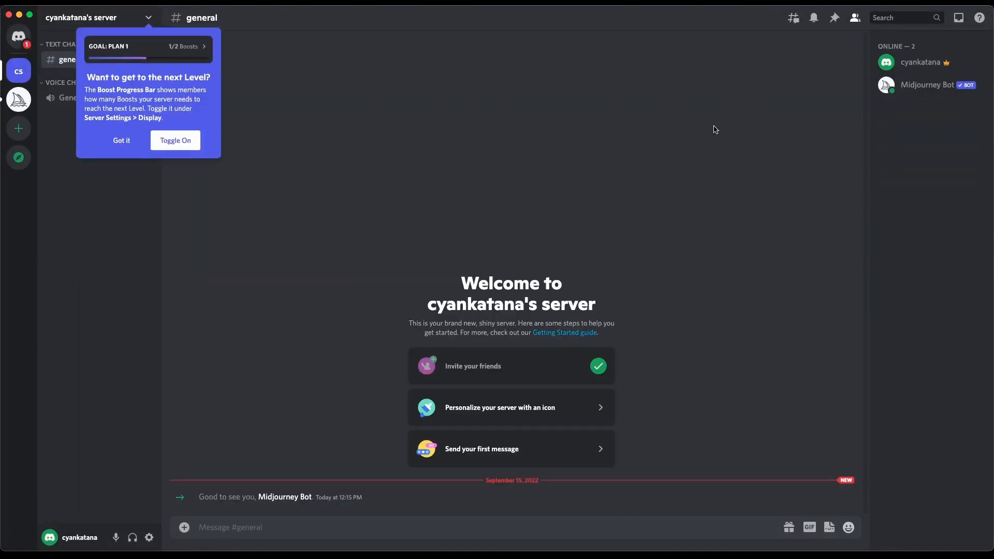
pyautogui.moveTo(905, 90)
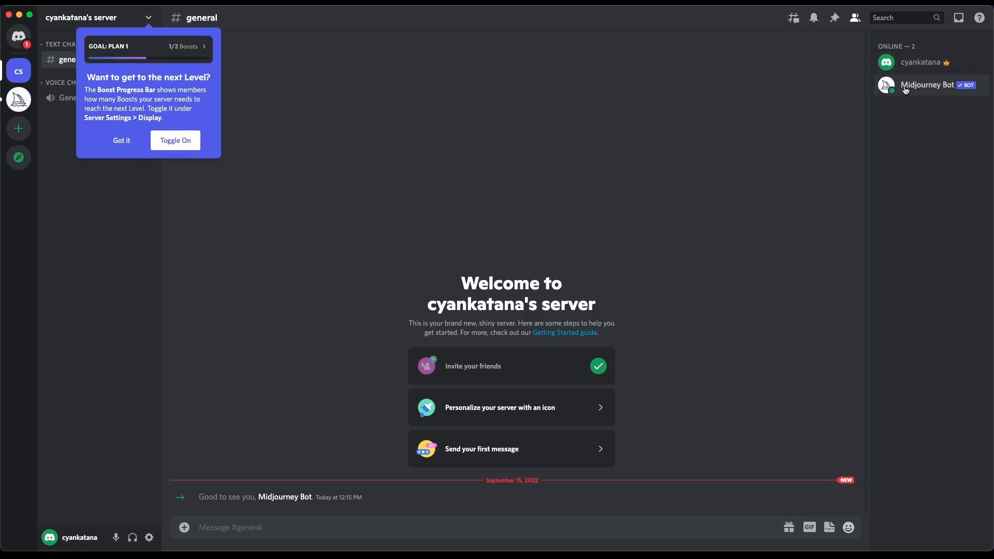
pyautogui.click(121, 140)
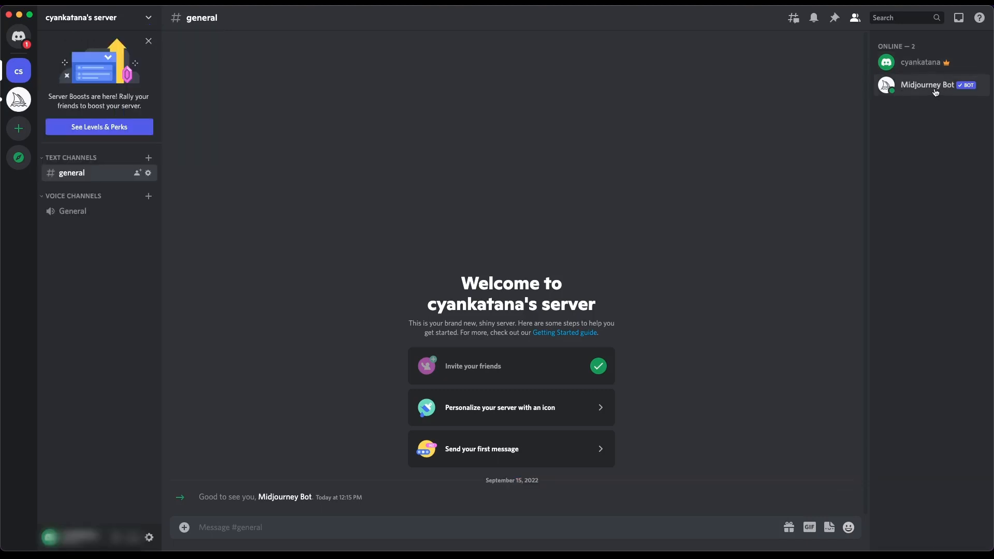
pyautogui.moveTo(261, 527)
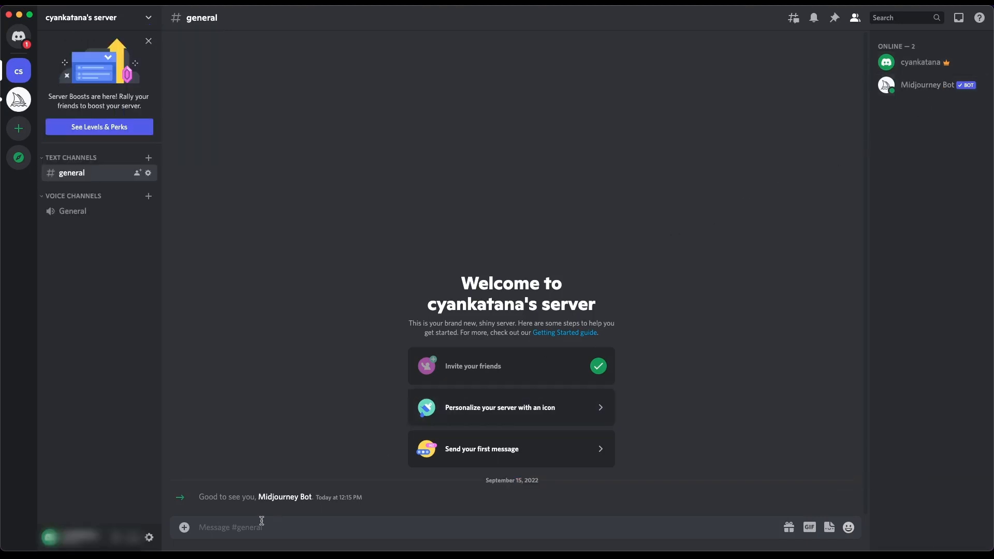
# Run /imagine with the prompt dog in #general and accept Midjourney's ToS.
pyautogui.write('/')
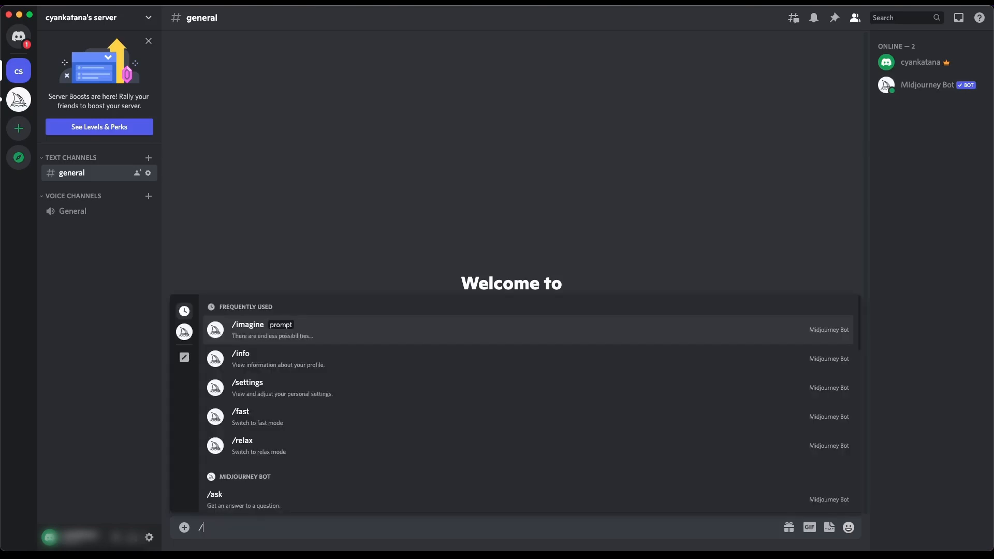
pyautogui.moveTo(260, 445)
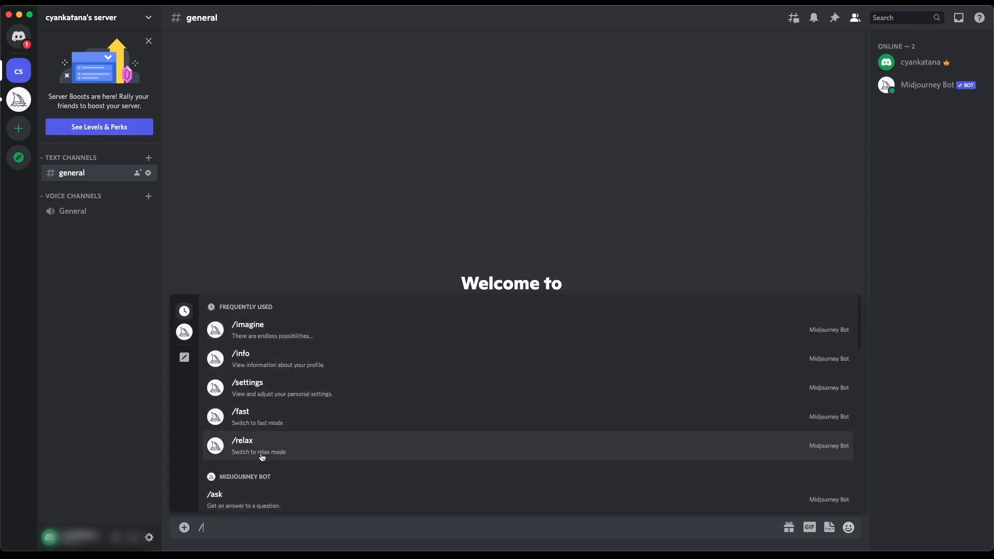
pyautogui.moveTo(298, 346)
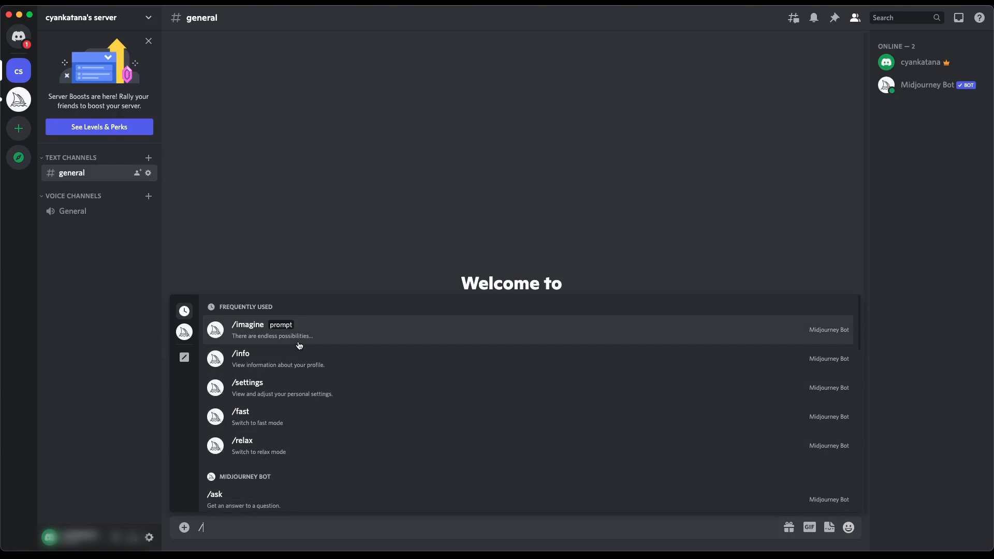
pyautogui.moveTo(300, 342)
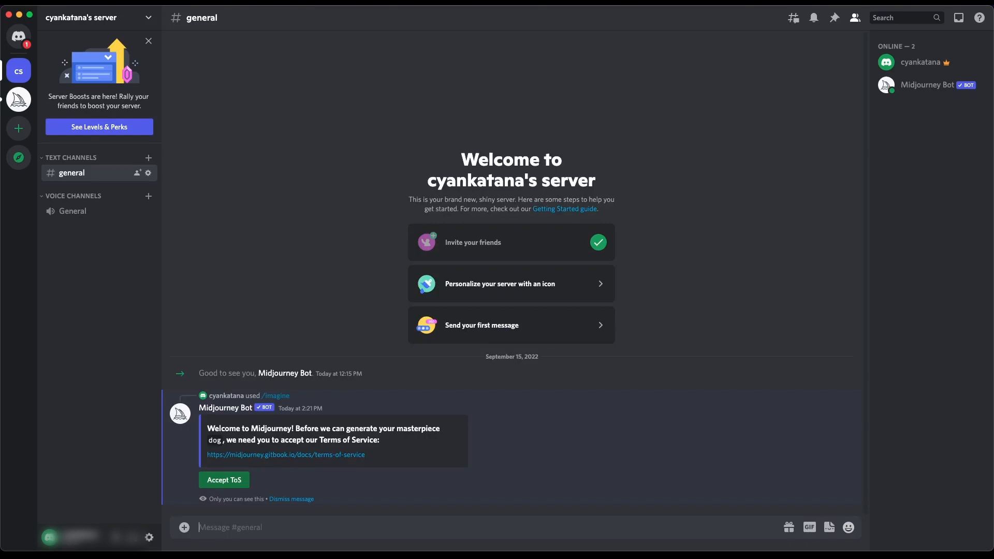
pyautogui.moveTo(224, 479)
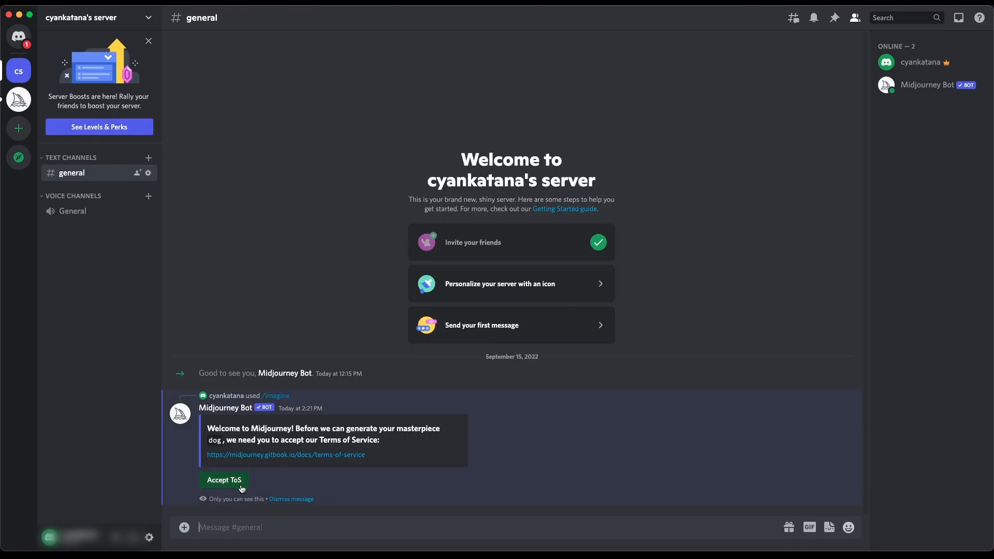
pyautogui.click(223, 480)
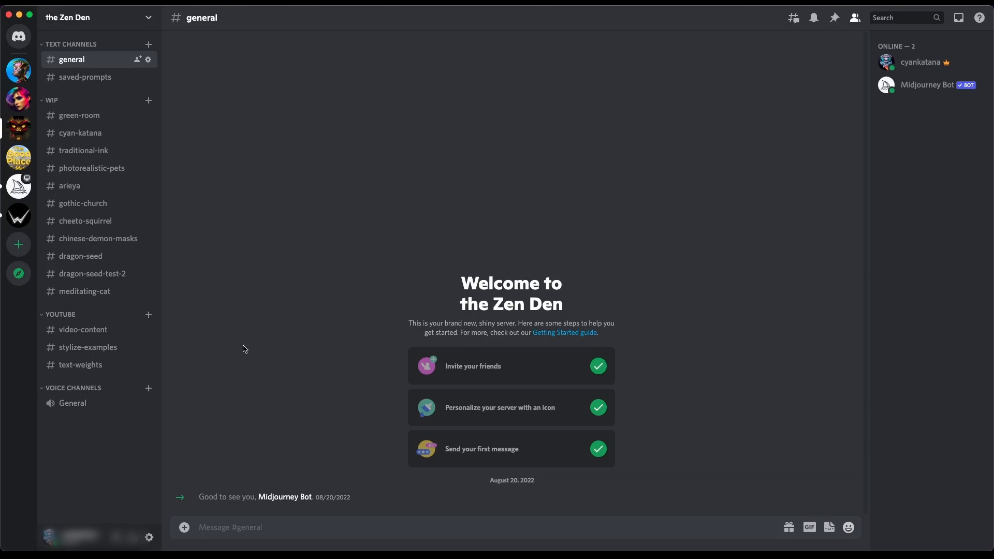
pyautogui.moveTo(252, 493)
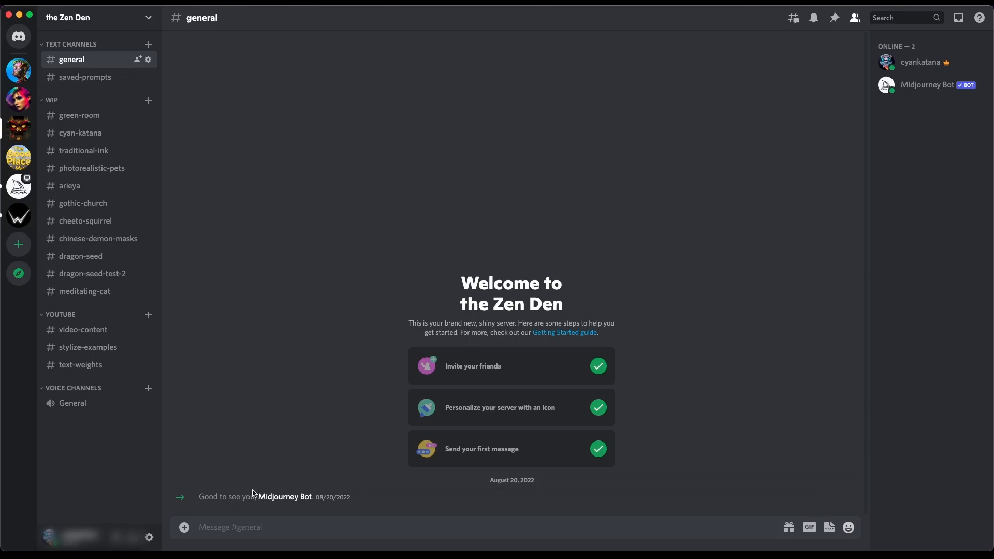
pyautogui.moveTo(258, 391)
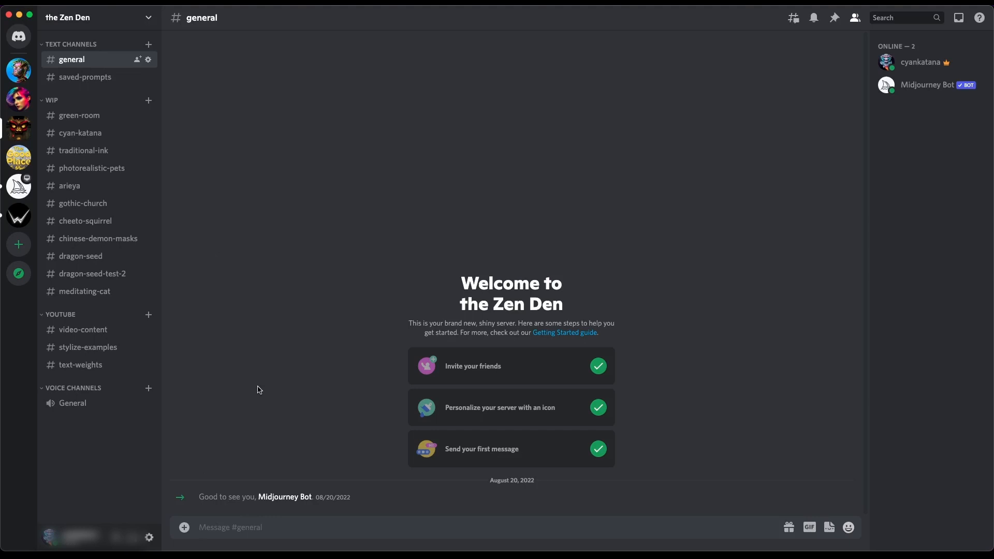
pyautogui.moveTo(293, 300)
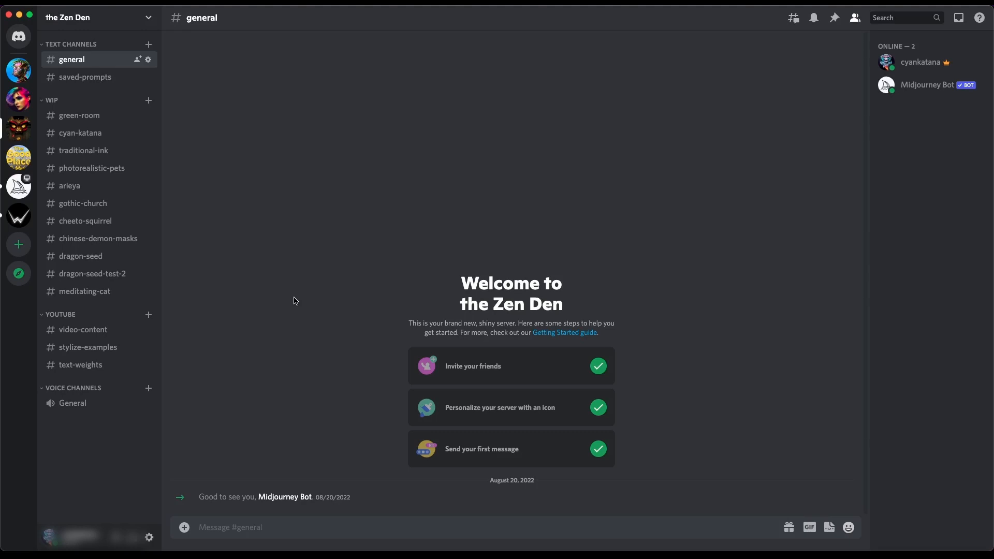
pyautogui.moveTo(84, 77)
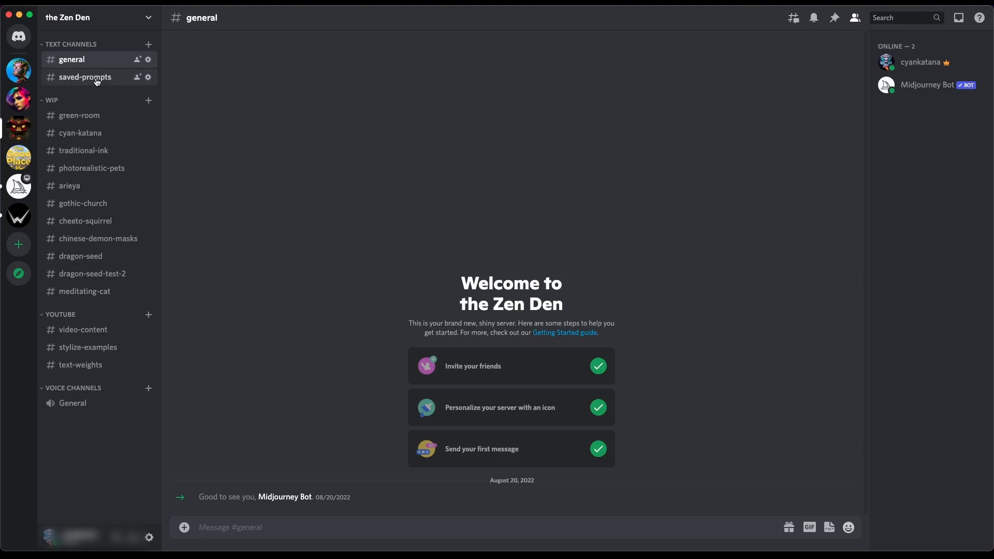
pyautogui.moveTo(92, 274)
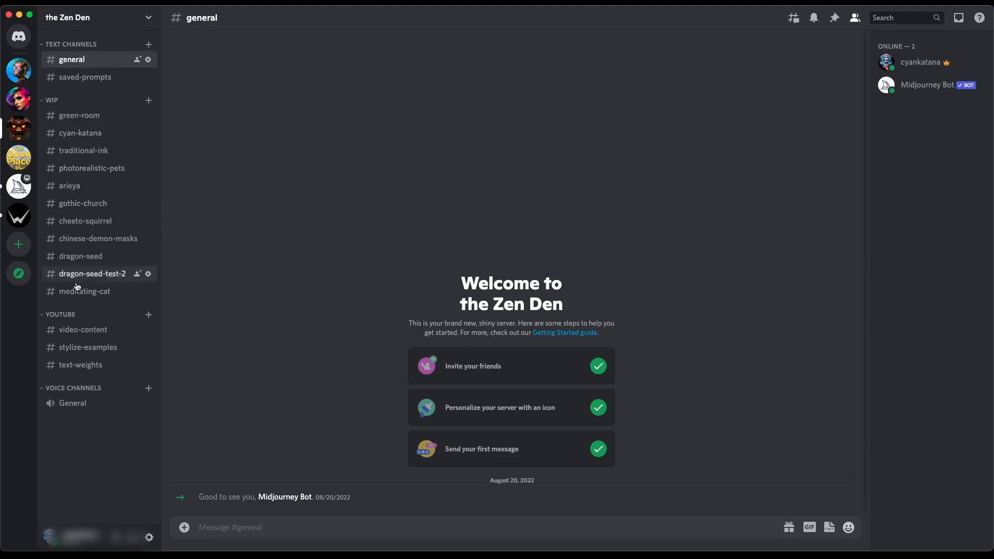
pyautogui.moveTo(72, 60)
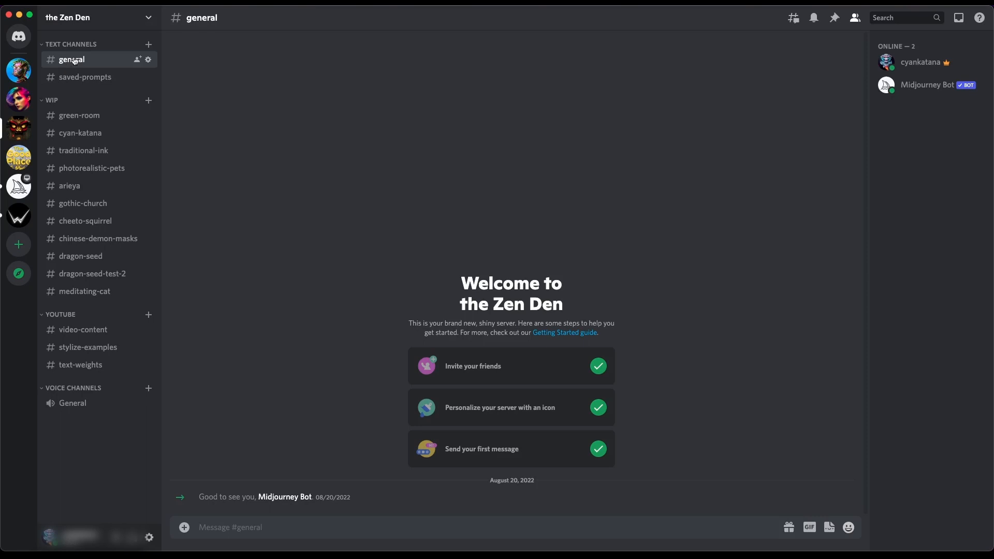
pyautogui.moveTo(69, 69)
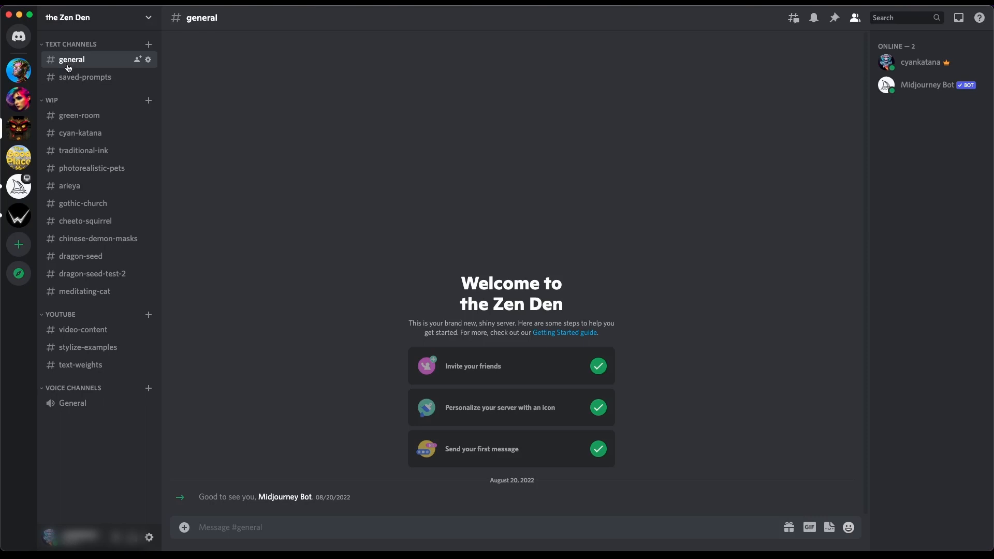
pyautogui.moveTo(148, 44)
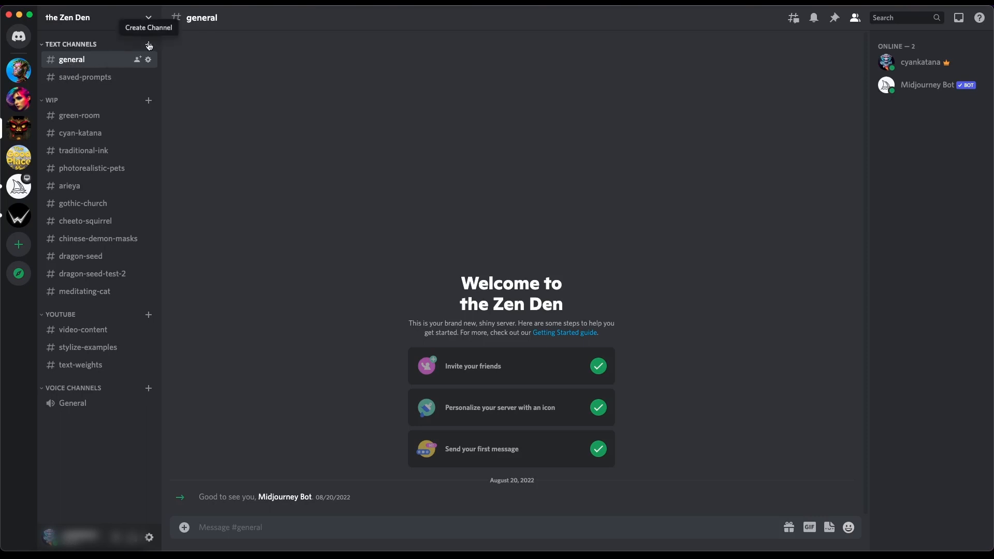
# Create a new text channel named dog under TEXT CHANNELS.
pyautogui.click(148, 45)
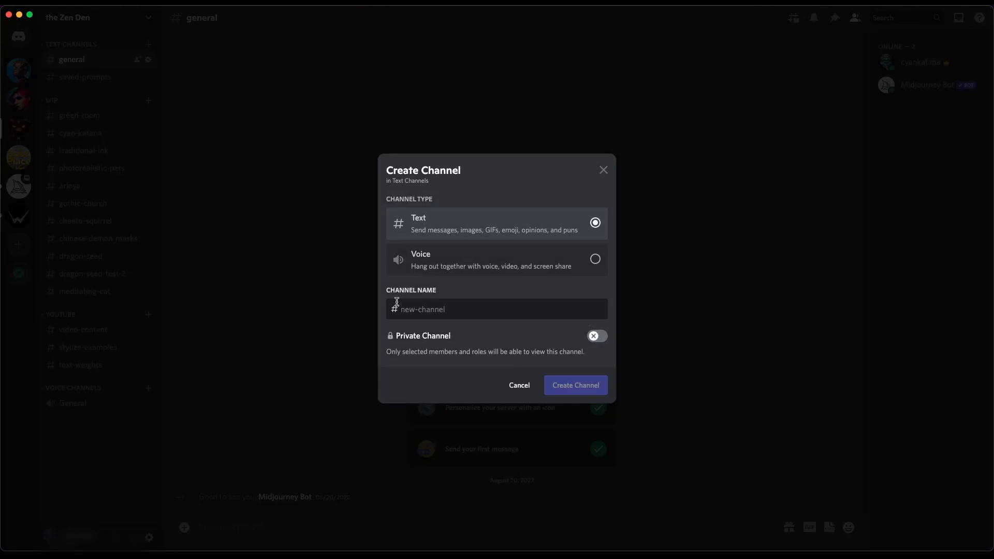
pyautogui.write('dog')
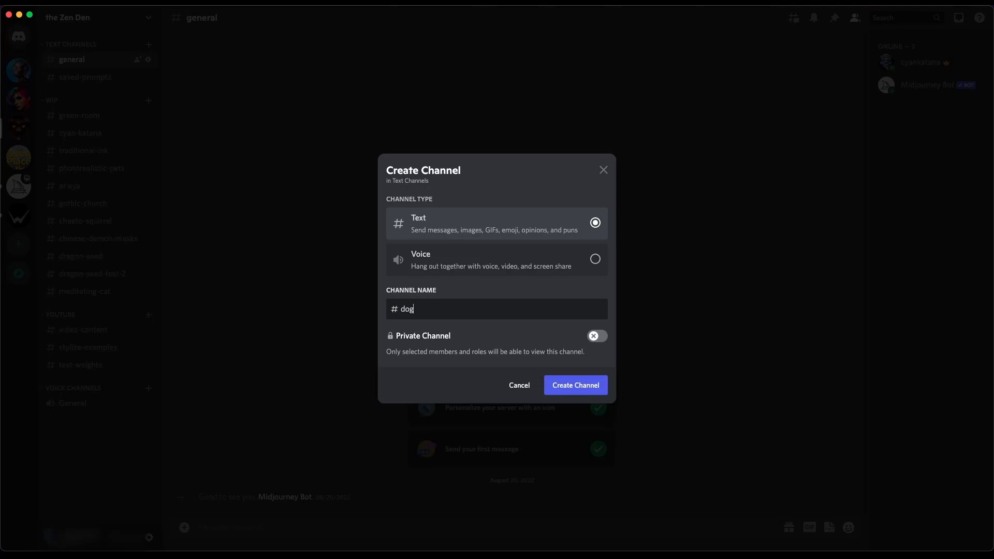
pyautogui.click(575, 386)
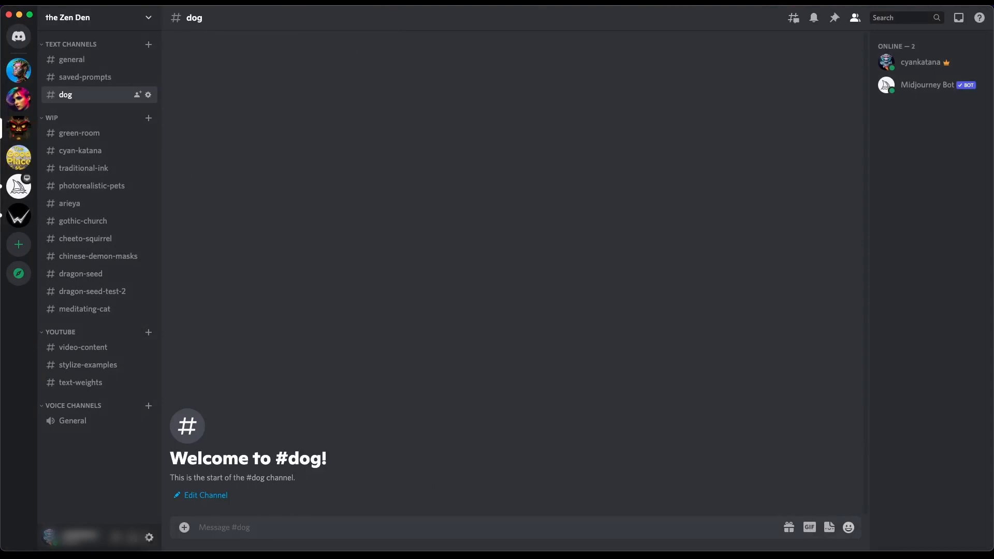
pyautogui.moveTo(334, 533)
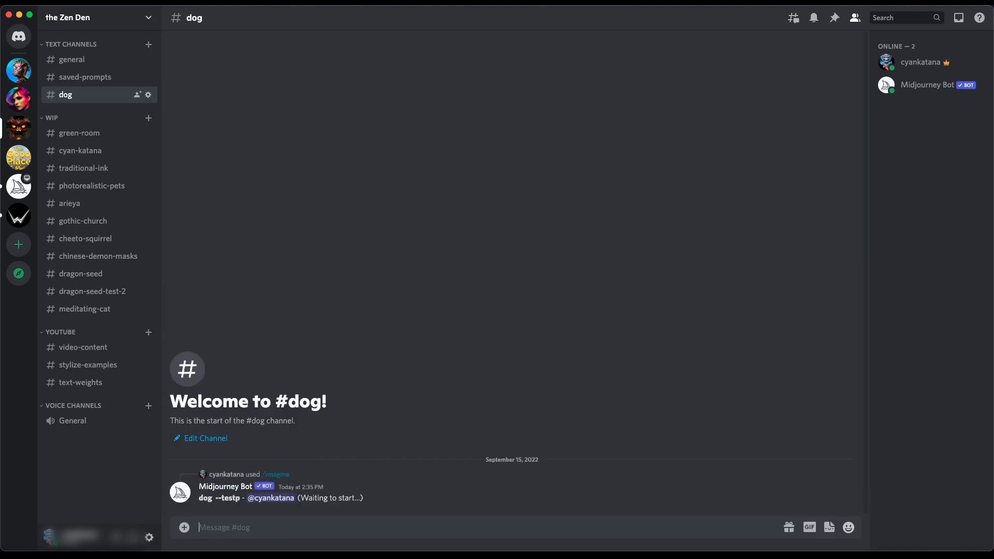
pyautogui.moveTo(212, 385)
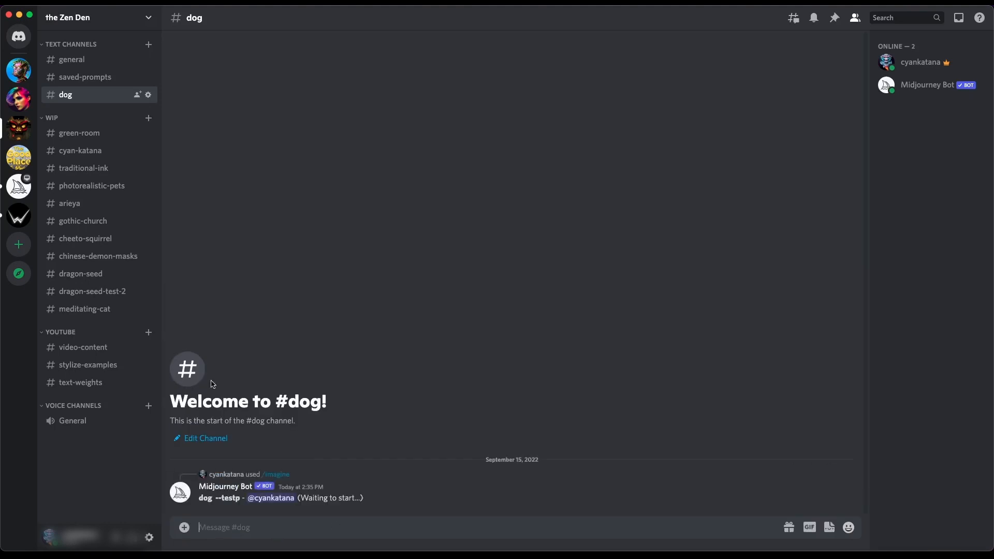
pyautogui.moveTo(80, 311)
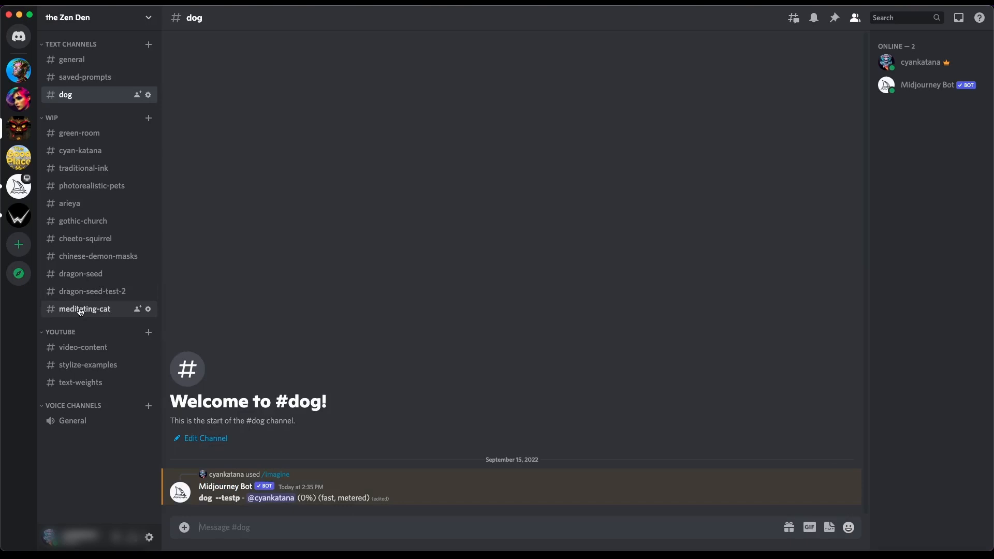
# Browse the meditating-cat and dragon-seed-test-2 channels while the dog image generates.
pyautogui.click(83, 309)
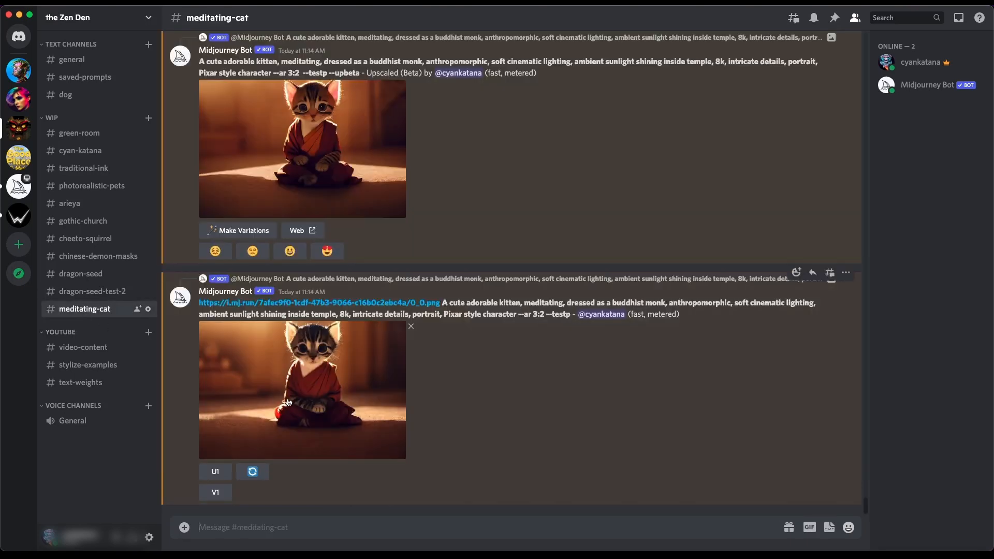
pyautogui.moveTo(281, 397)
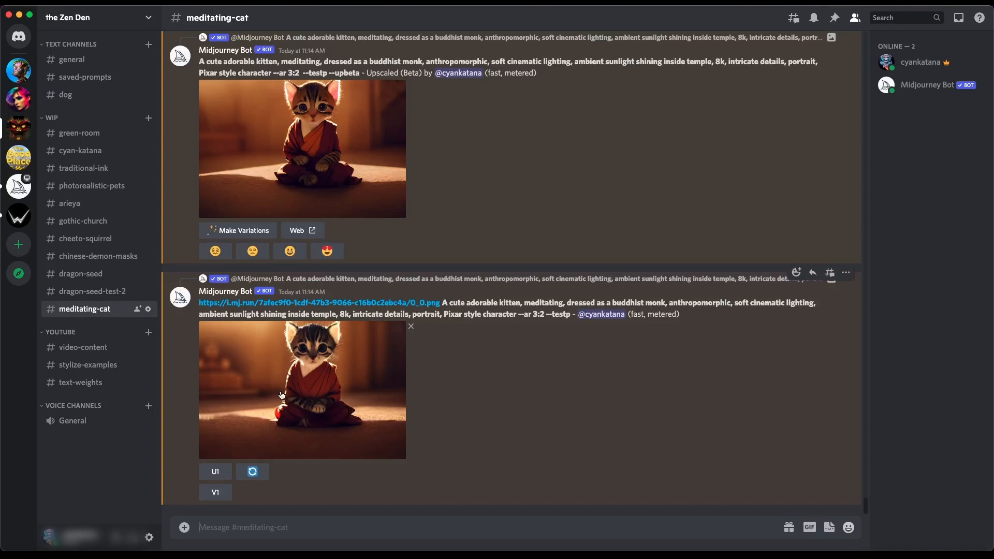
pyautogui.click(92, 291)
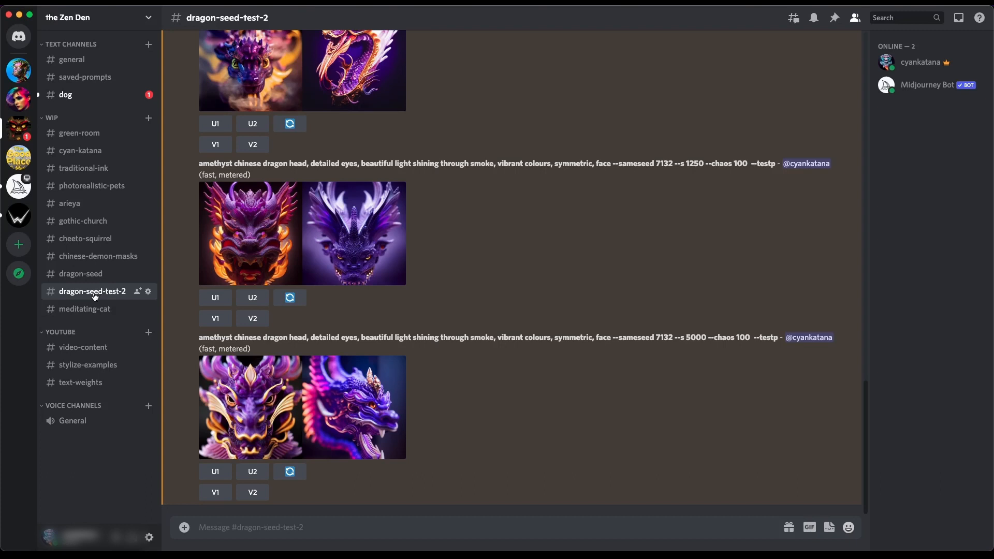
pyautogui.moveTo(84, 308)
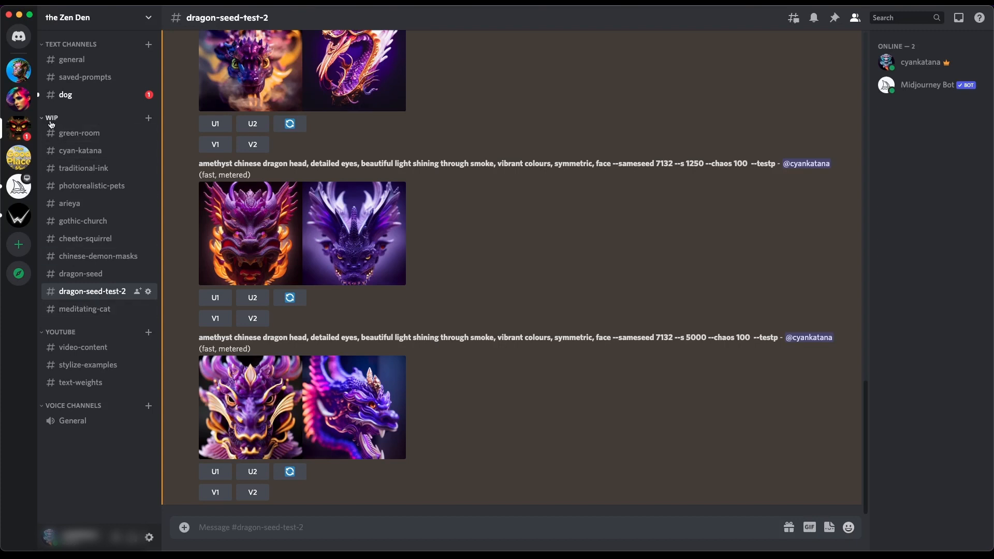
# Collapse the WIP and YOUTUBE category headers to hide their channels.
pyautogui.click(50, 118)
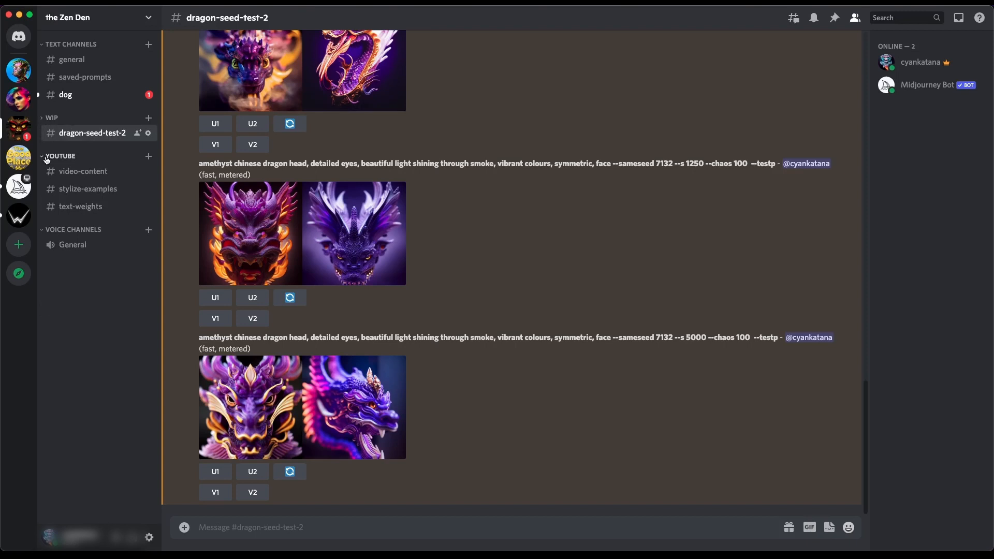
pyautogui.click(61, 157)
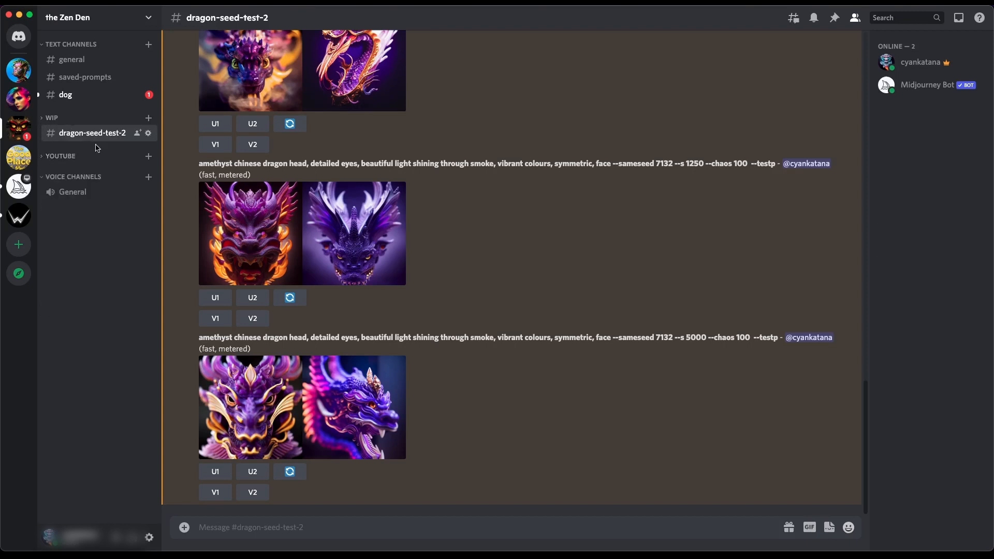
pyautogui.moveTo(93, 236)
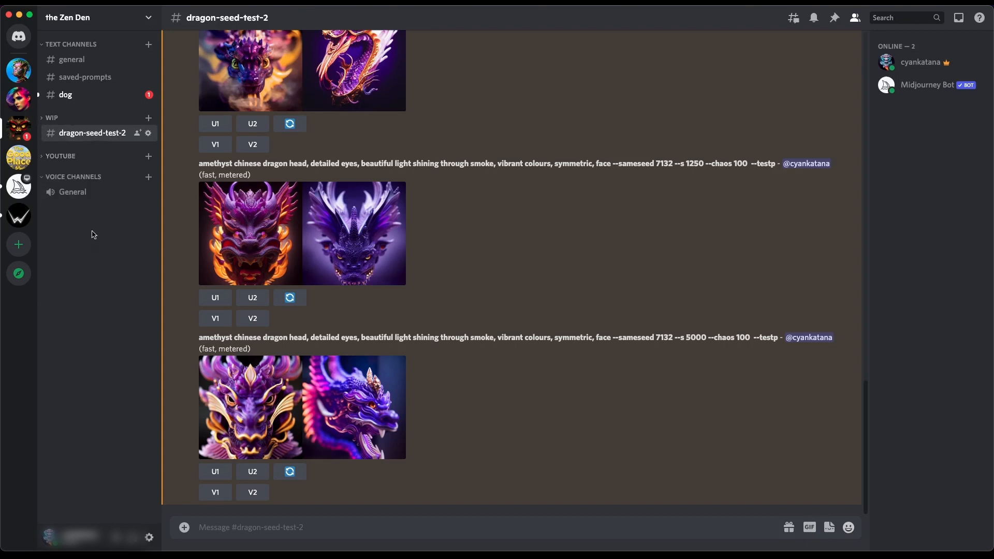
# Create a new channel category named dog from the sidebar's context menu.
pyautogui.rightClick(93, 235)
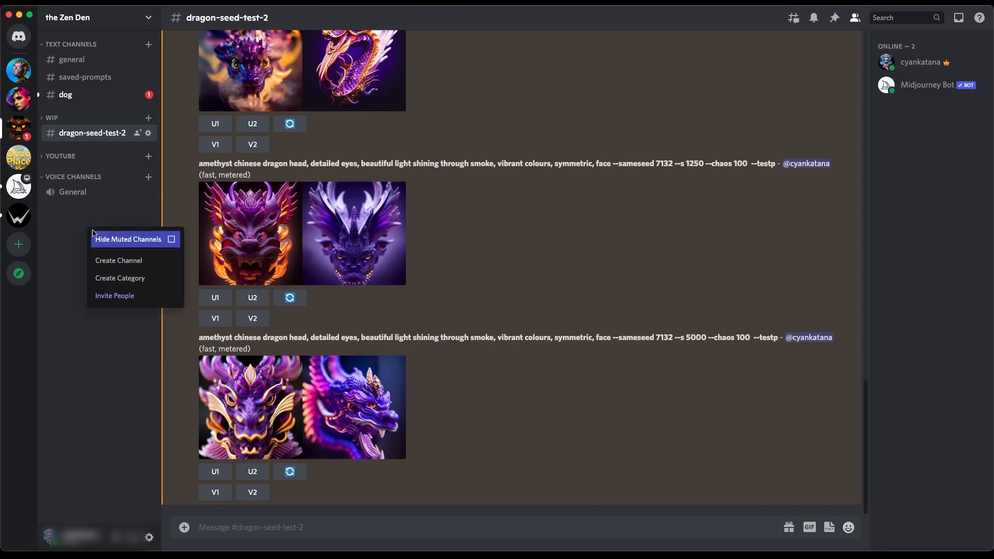
pyautogui.moveTo(122, 277)
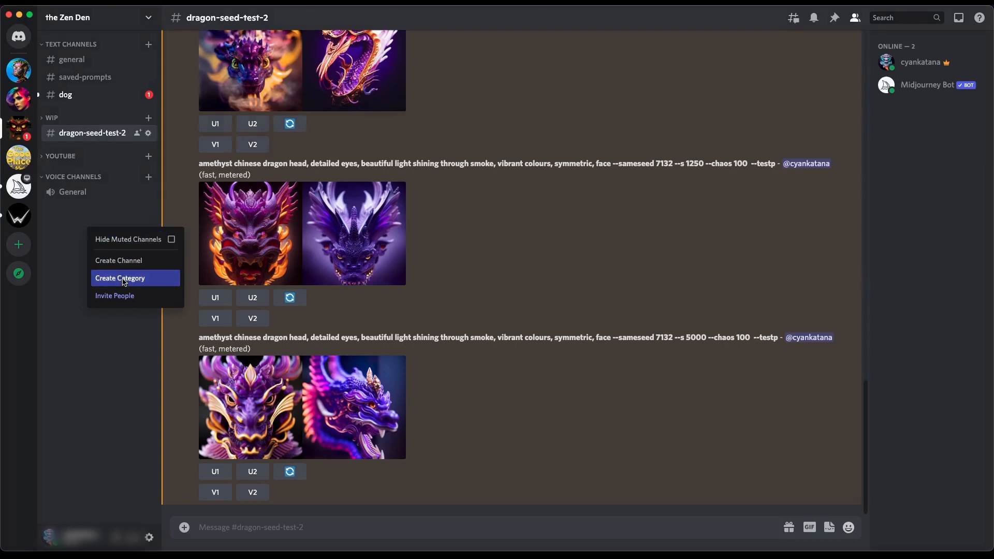
pyautogui.click(120, 277)
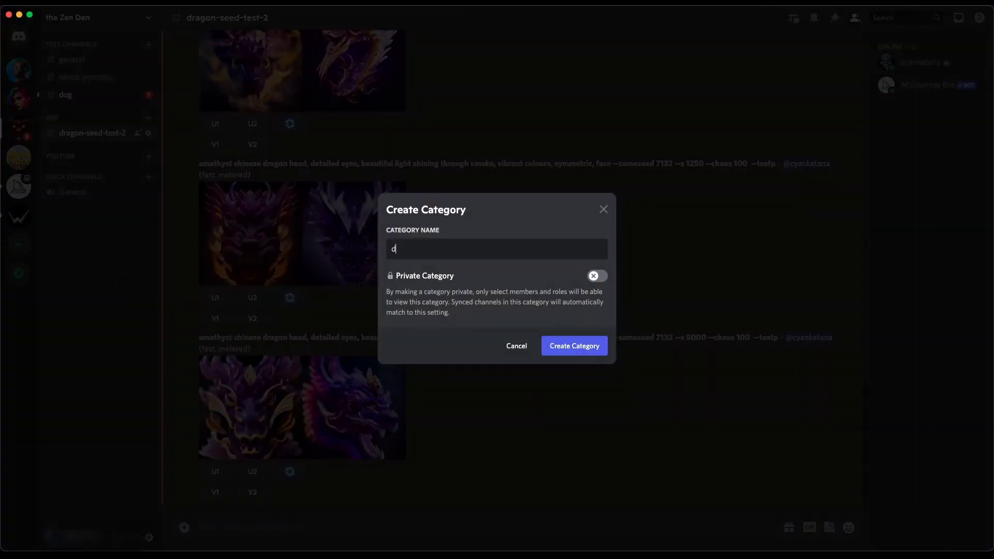
pyautogui.write('og')
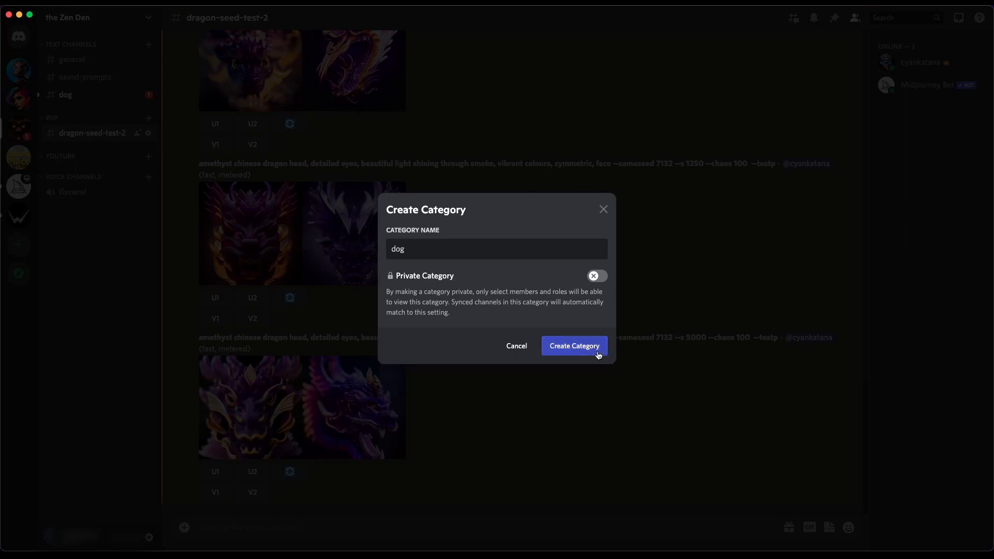
pyautogui.click(572, 346)
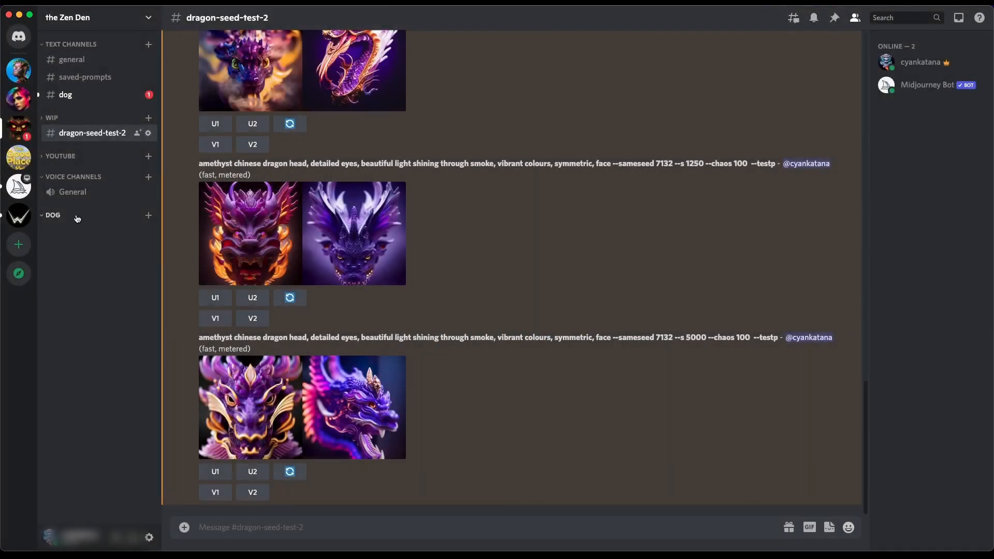
# Create a text channel named 'dogone' inside the DOG category.
pyautogui.click(148, 216)
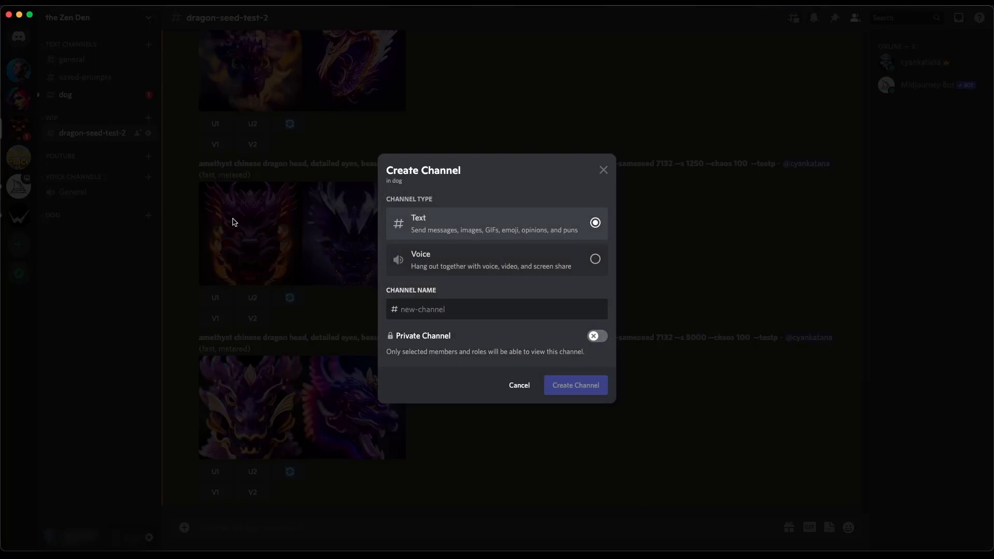
pyautogui.write('dogone')
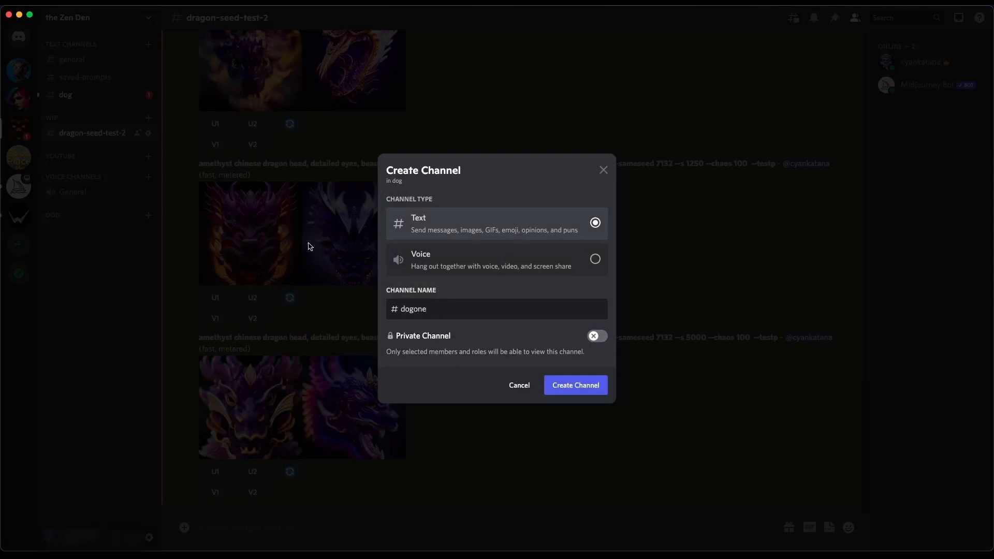
pyautogui.click(575, 385)
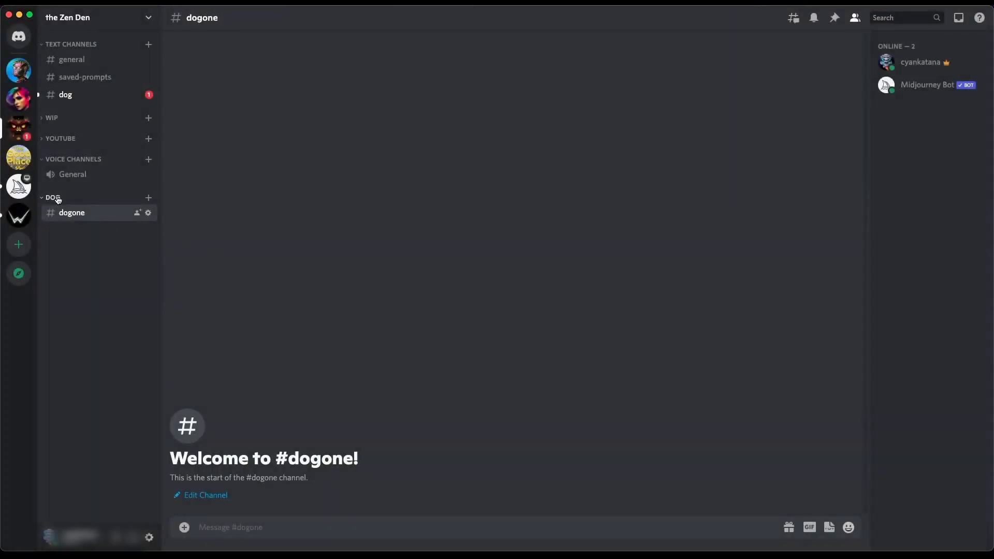
pyautogui.moveTo(83, 214)
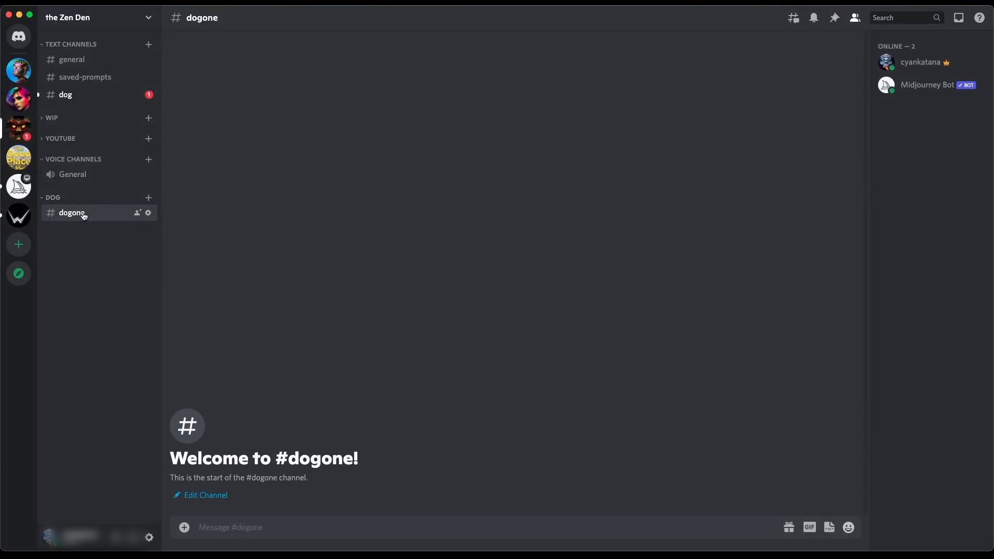
pyautogui.moveTo(120, 217)
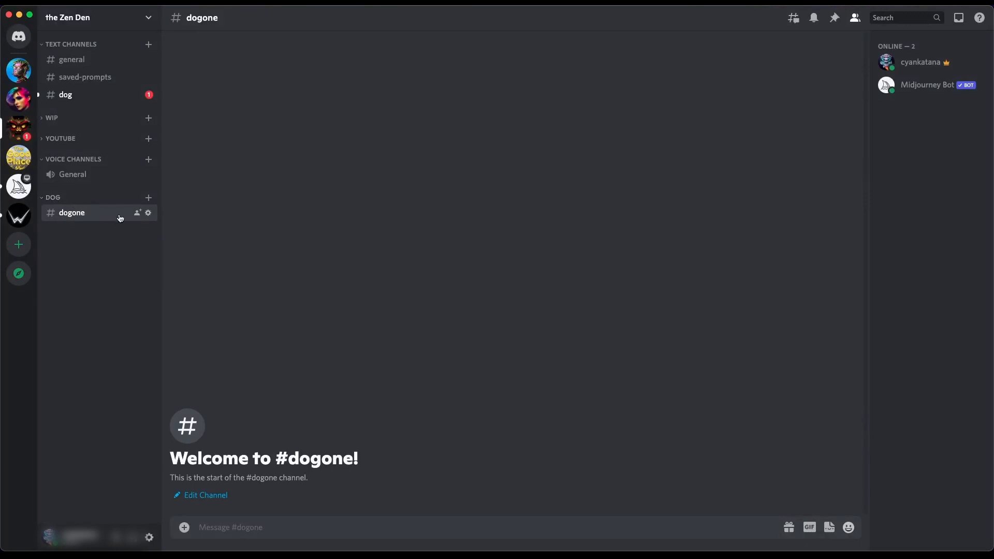
pyautogui.moveTo(227, 345)
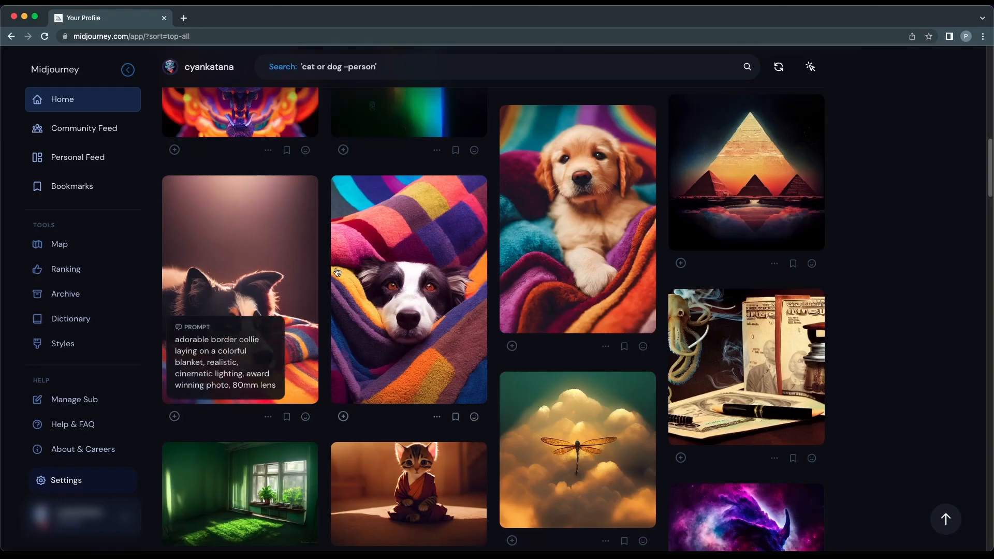
pyautogui.moveTo(490, 252)
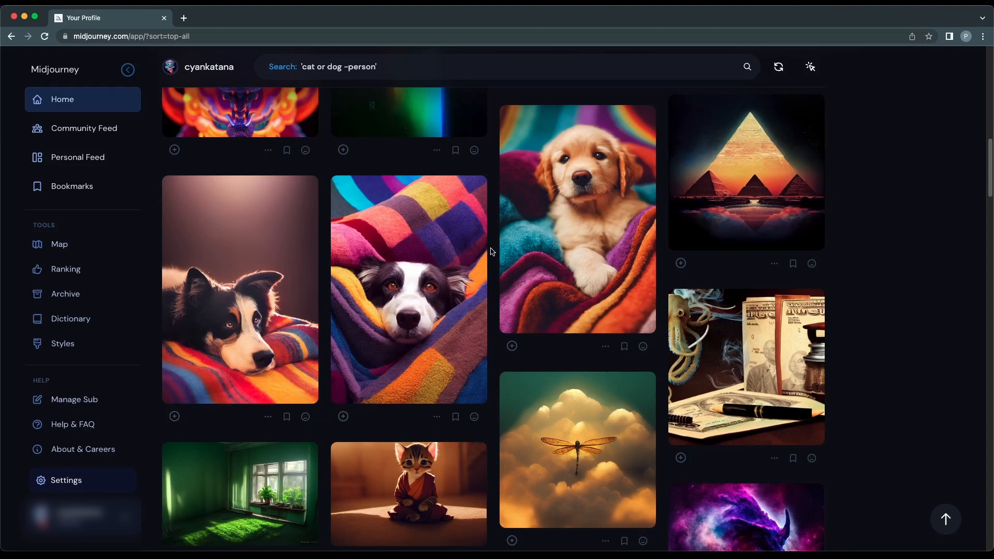
# Copy the job ID of the golden retriever puppy image from its options menu.
pyautogui.click(577, 218)
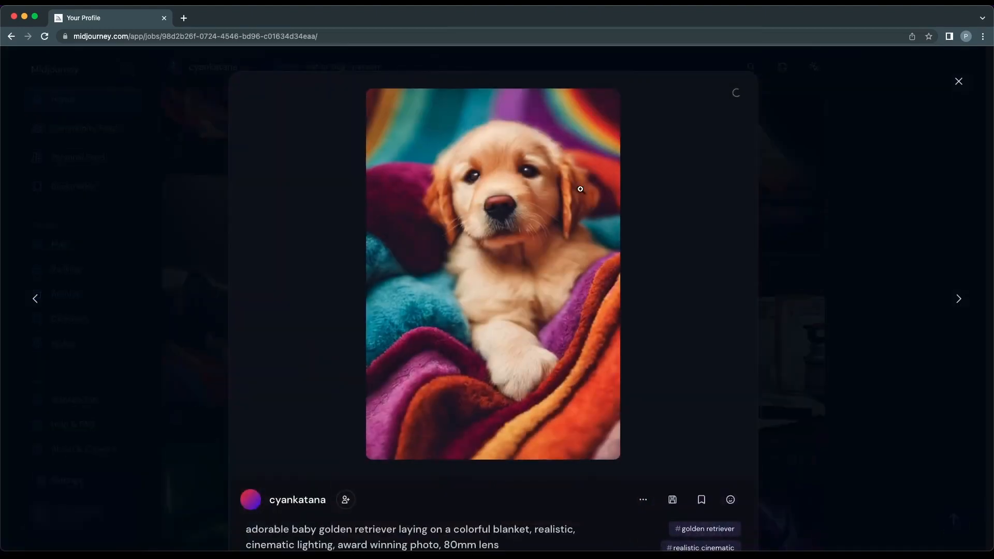
pyautogui.scroll(-3)
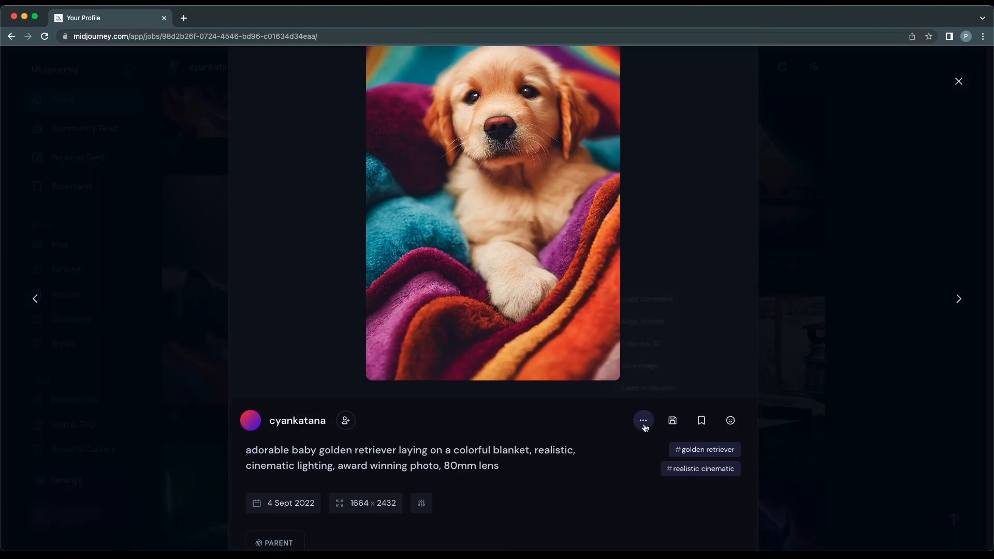
pyautogui.click(643, 420)
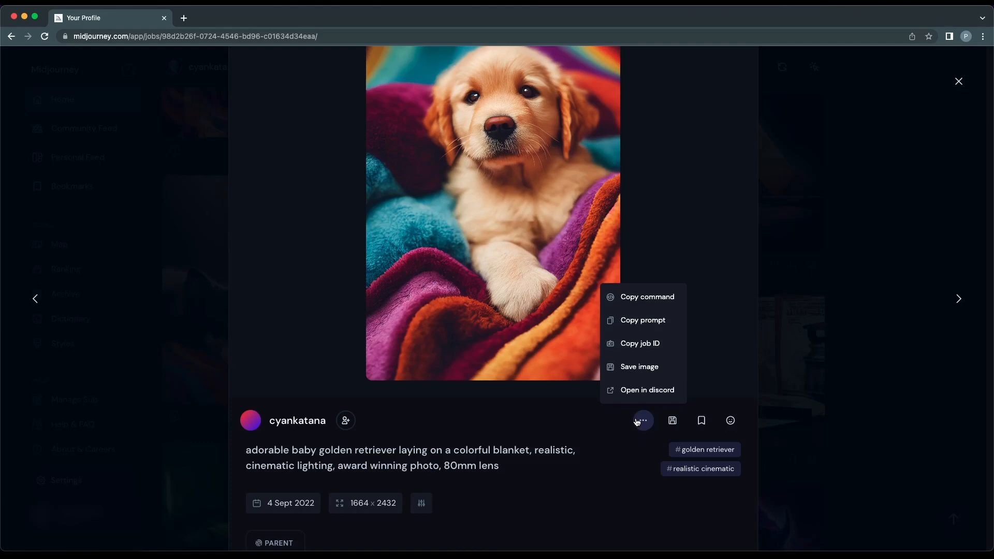
pyautogui.moveTo(639, 343)
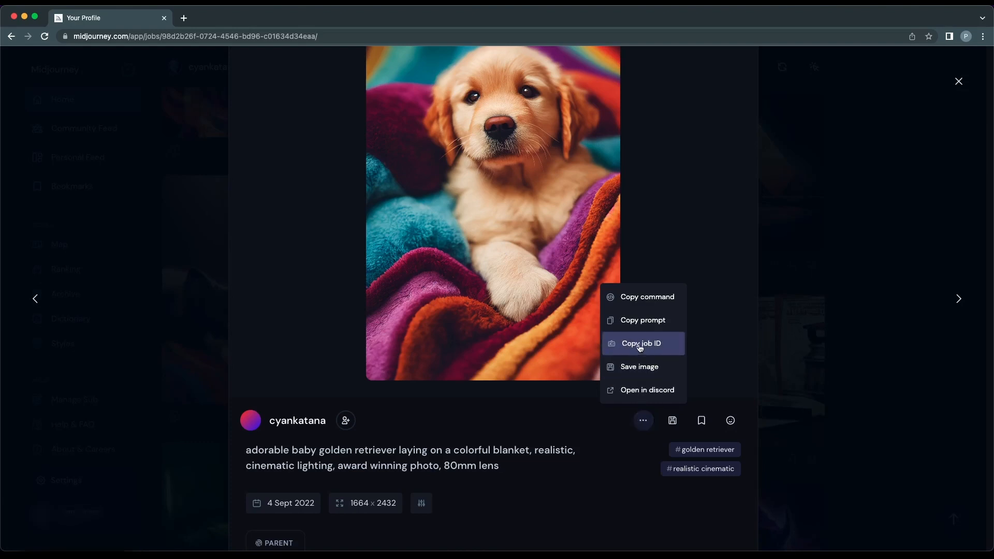
pyautogui.click(640, 342)
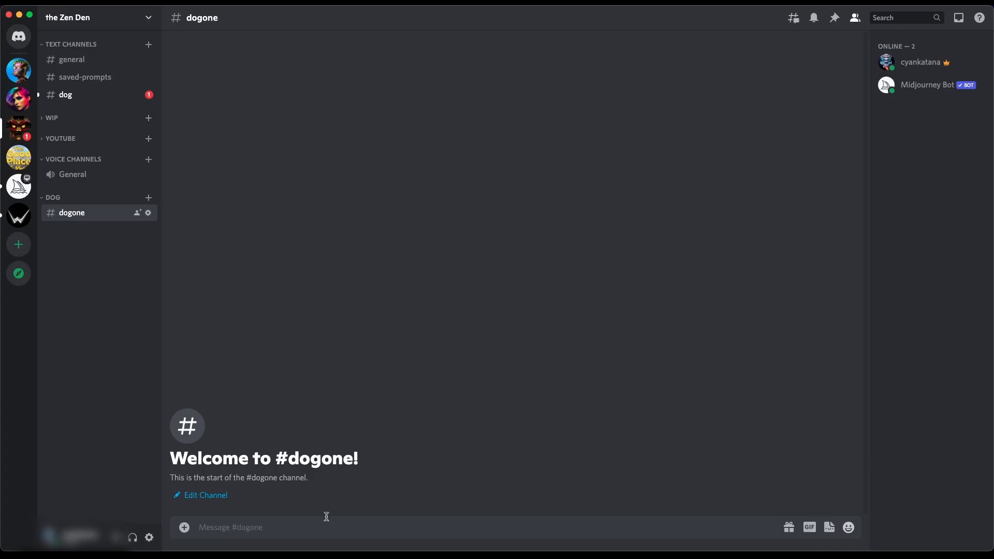
pyautogui.moveTo(317, 434)
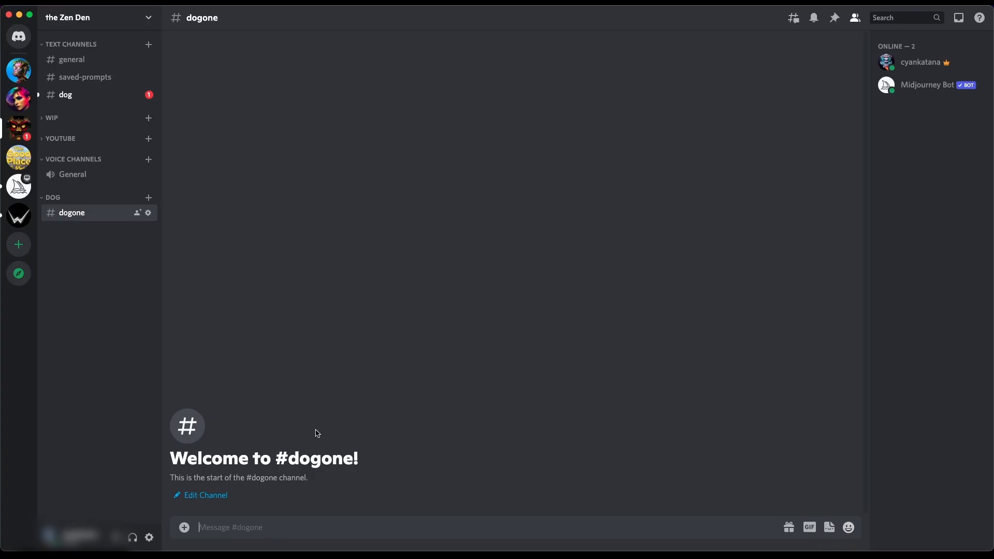
# Run /show in dogone with job ID 98d2b26f-0724-4546-bd96-c01634d34eaa to import the puppy image.
pyautogui.write('/show job_id')
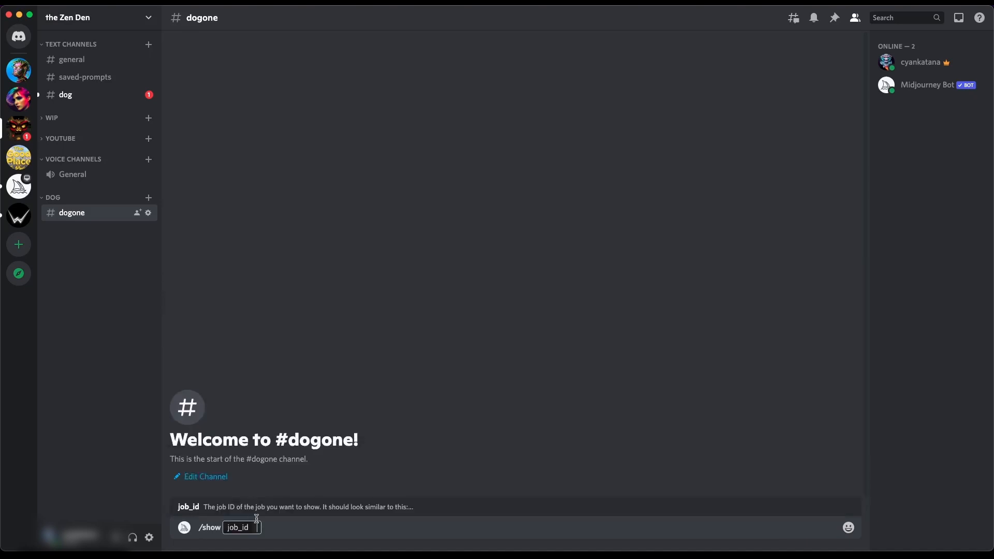
pyautogui.write('98d2b26f-0724-4546-bd96-c01634d34eaa')
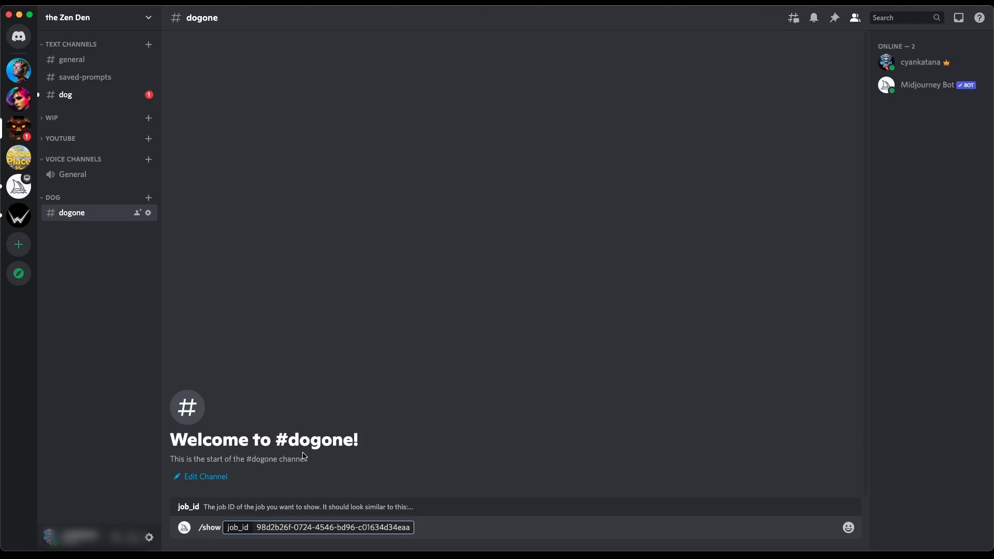
pyautogui.press('Return')
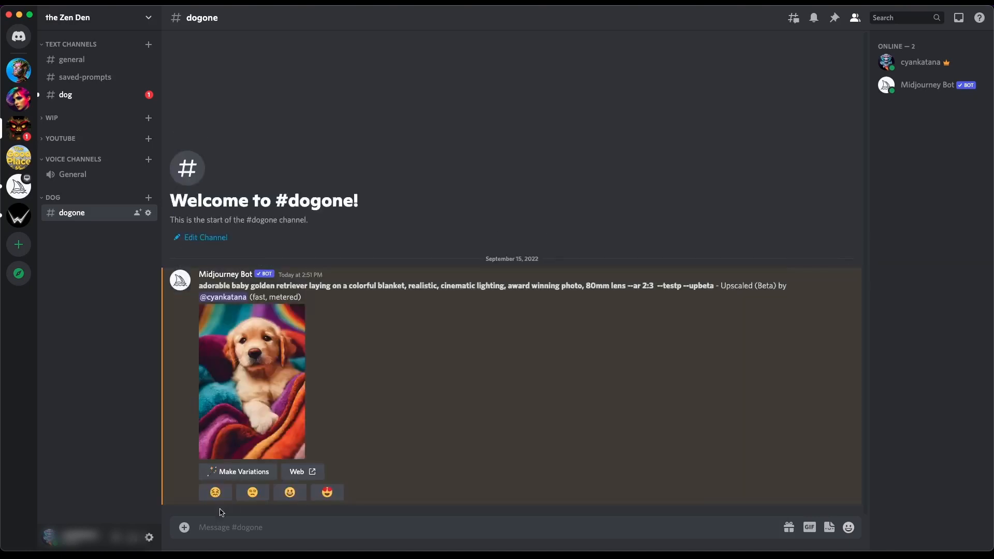
# Start Make Variations on the imported golden retriever puppy image.
pyautogui.click(242, 473)
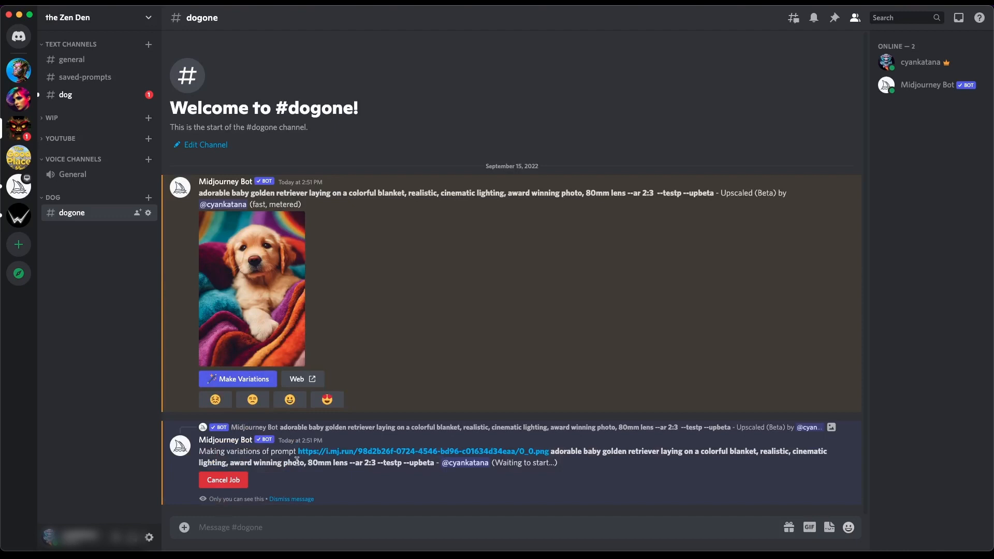
pyautogui.moveTo(298, 464)
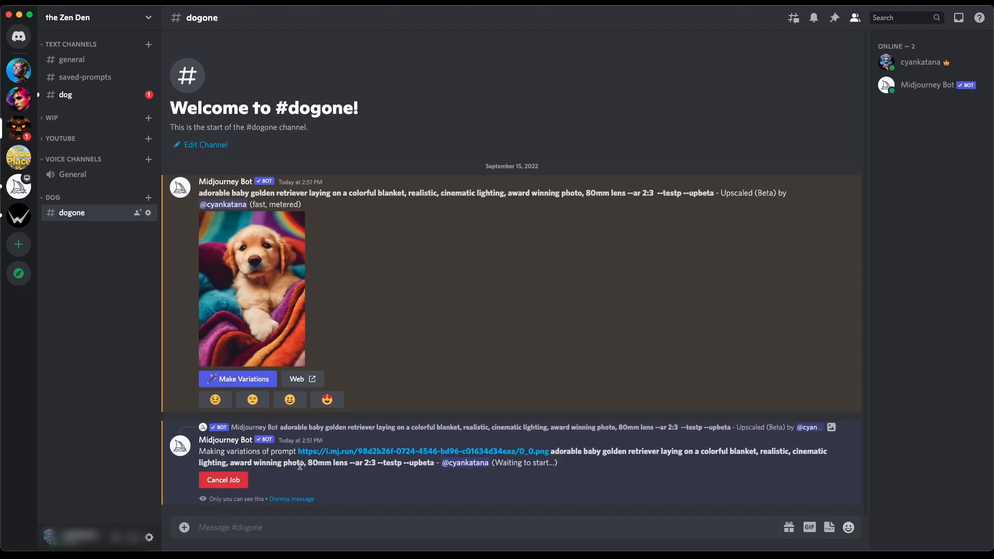